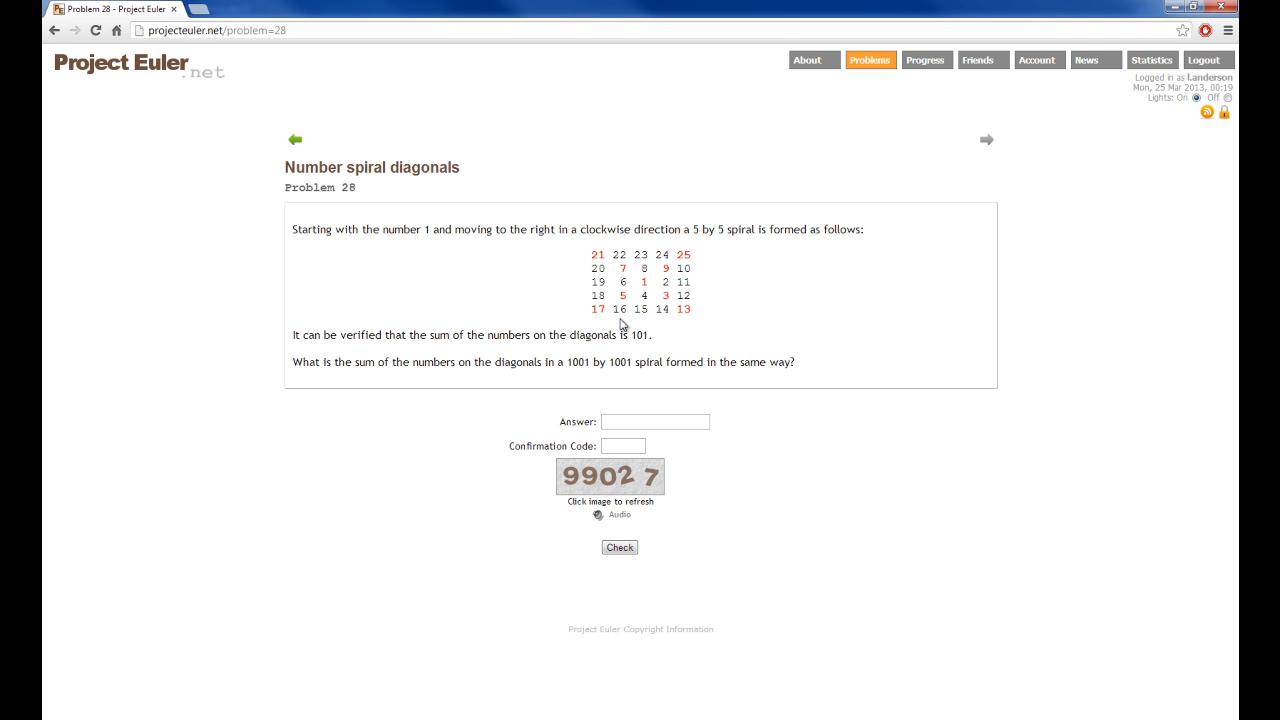
- Draw red squares around each ring of the number spiral on a new layer
double_click(638, 280)
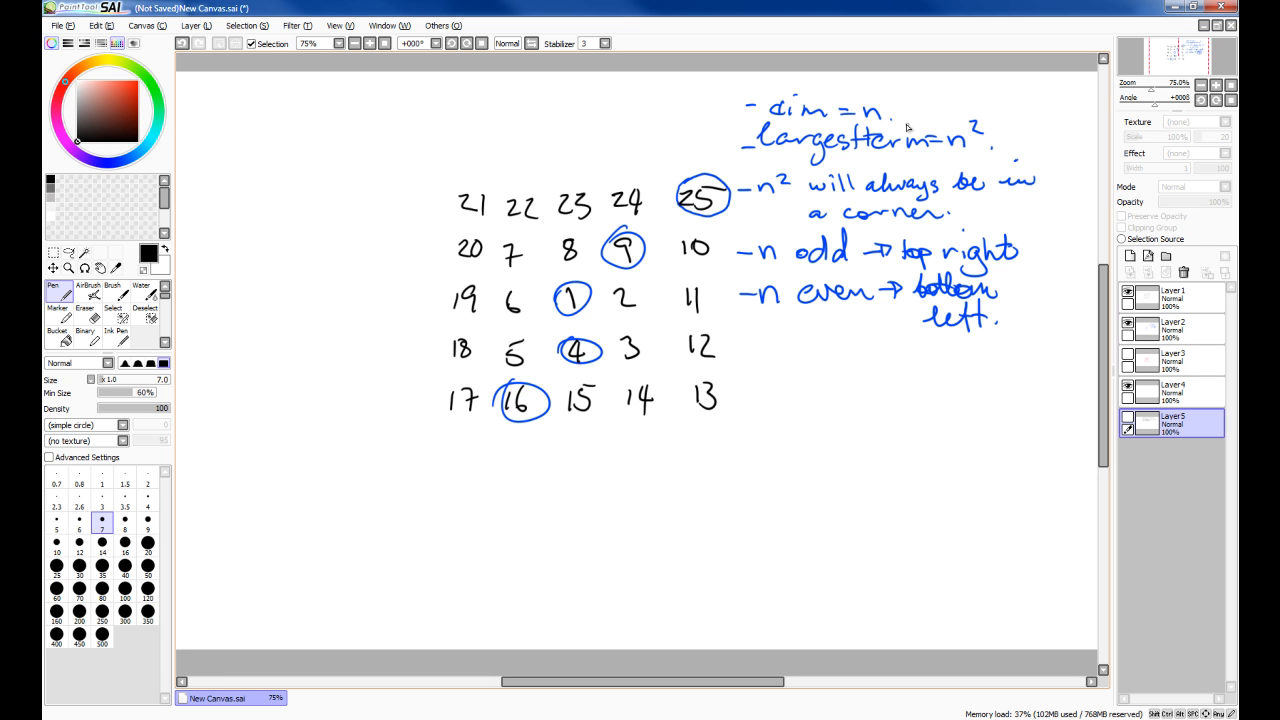
mouse_move(464, 268)
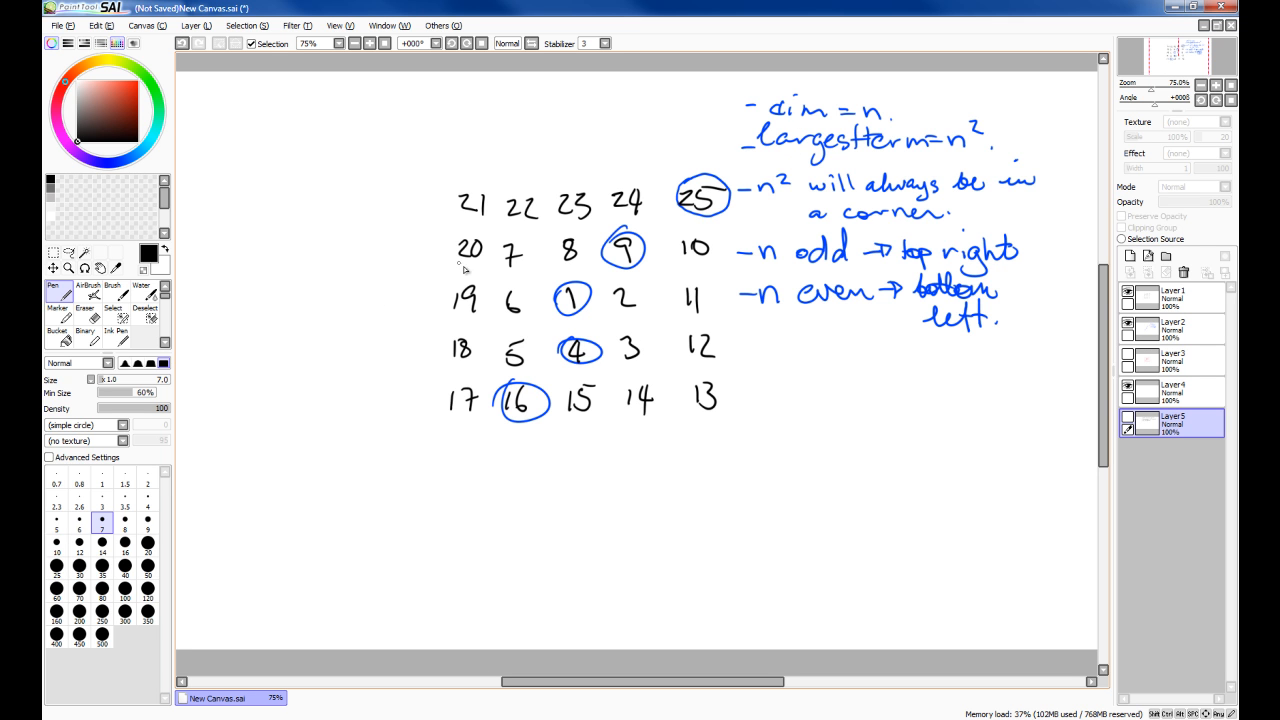
mouse_move(668, 262)
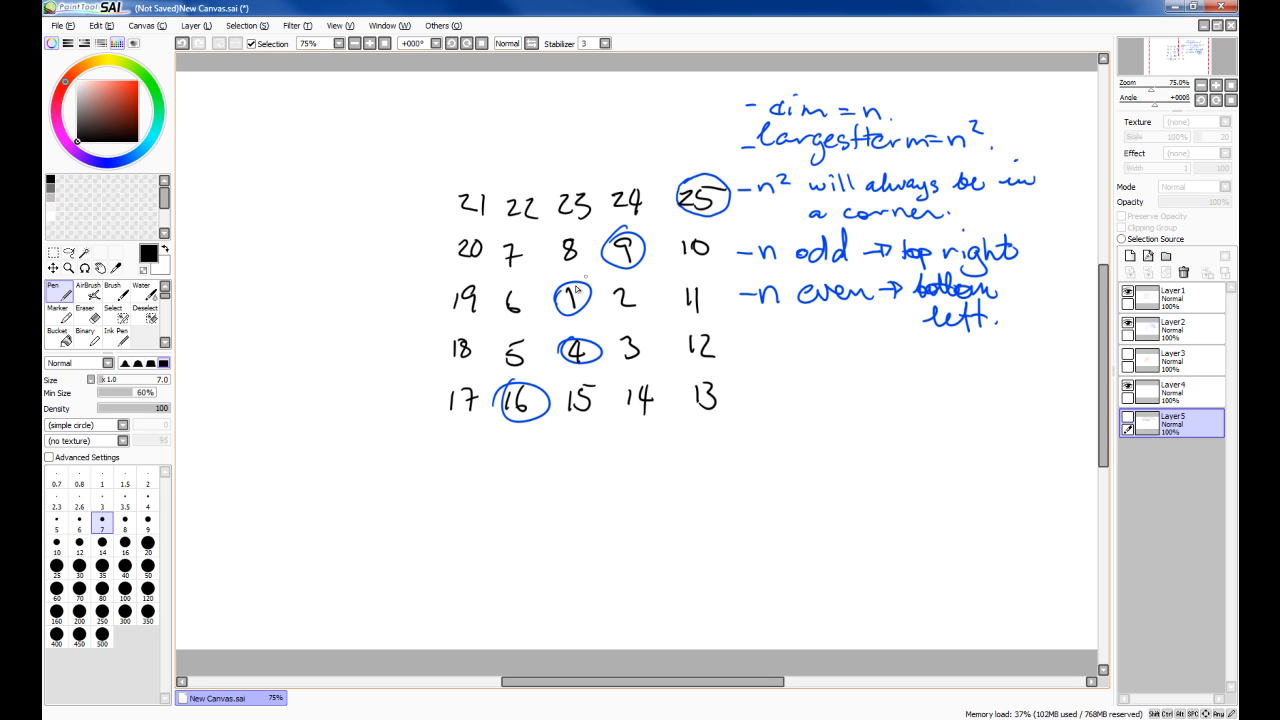
mouse_move(648, 228)
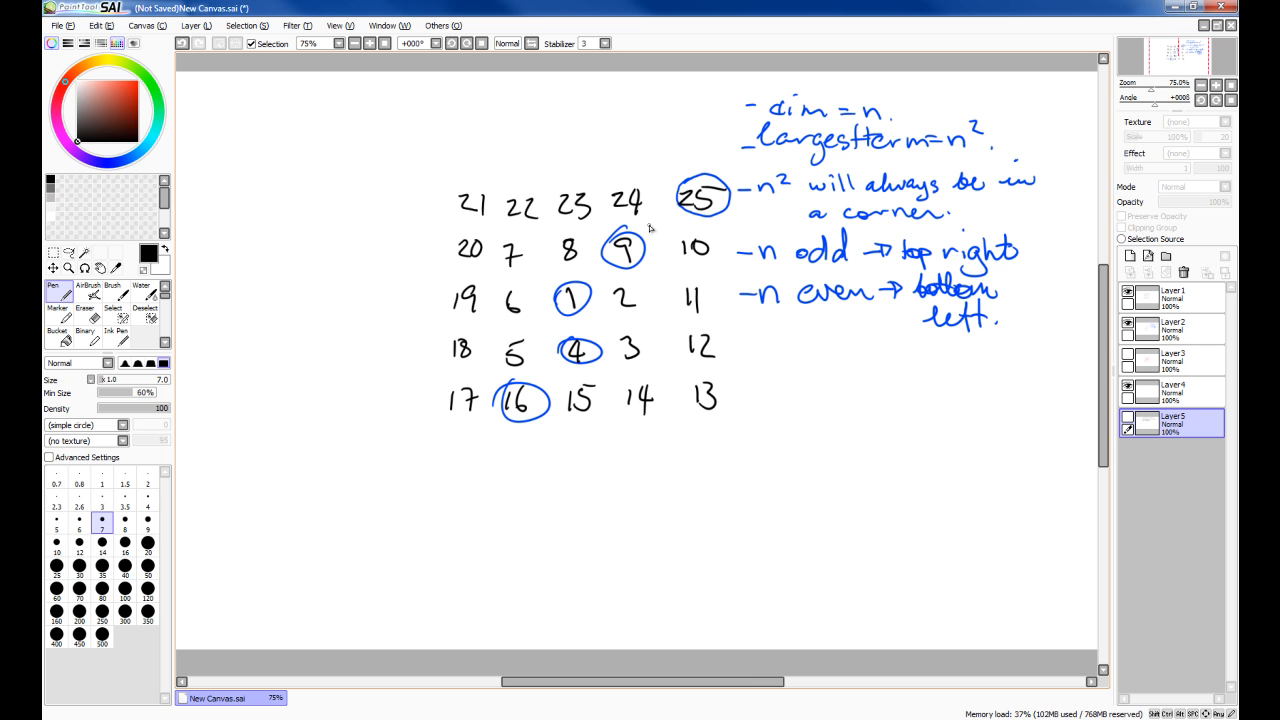
mouse_move(696, 196)
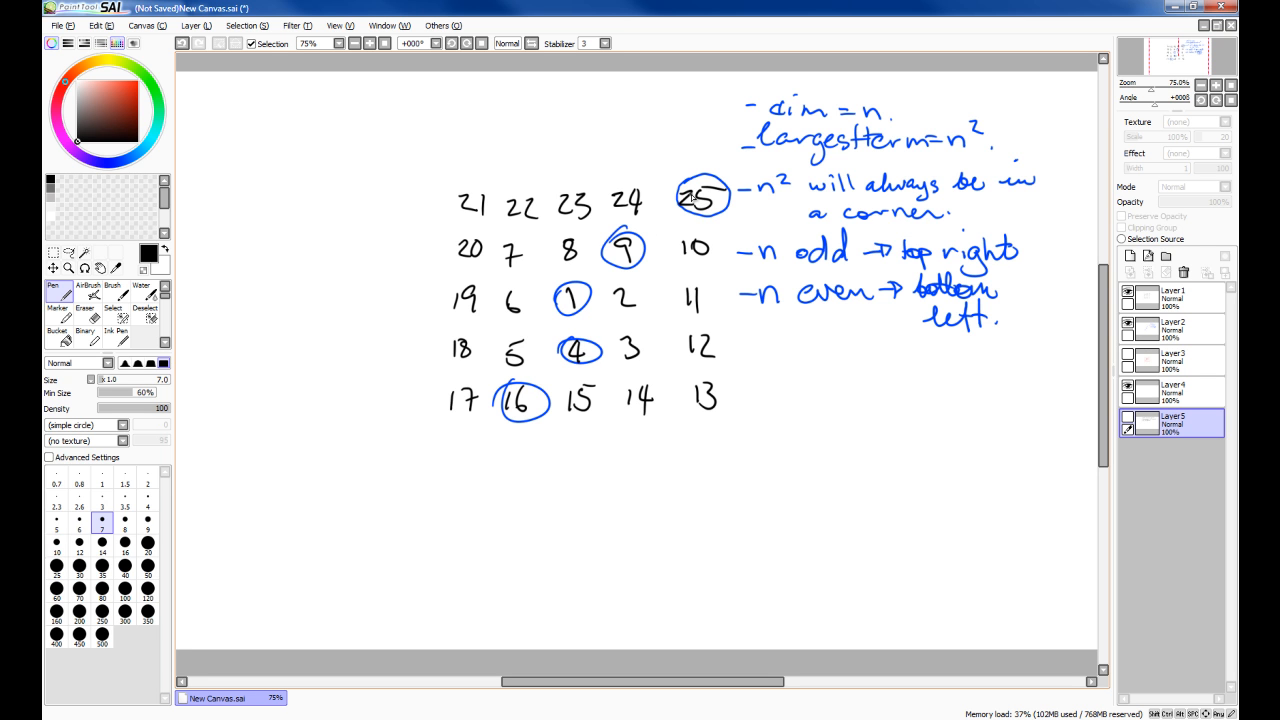
mouse_move(700, 196)
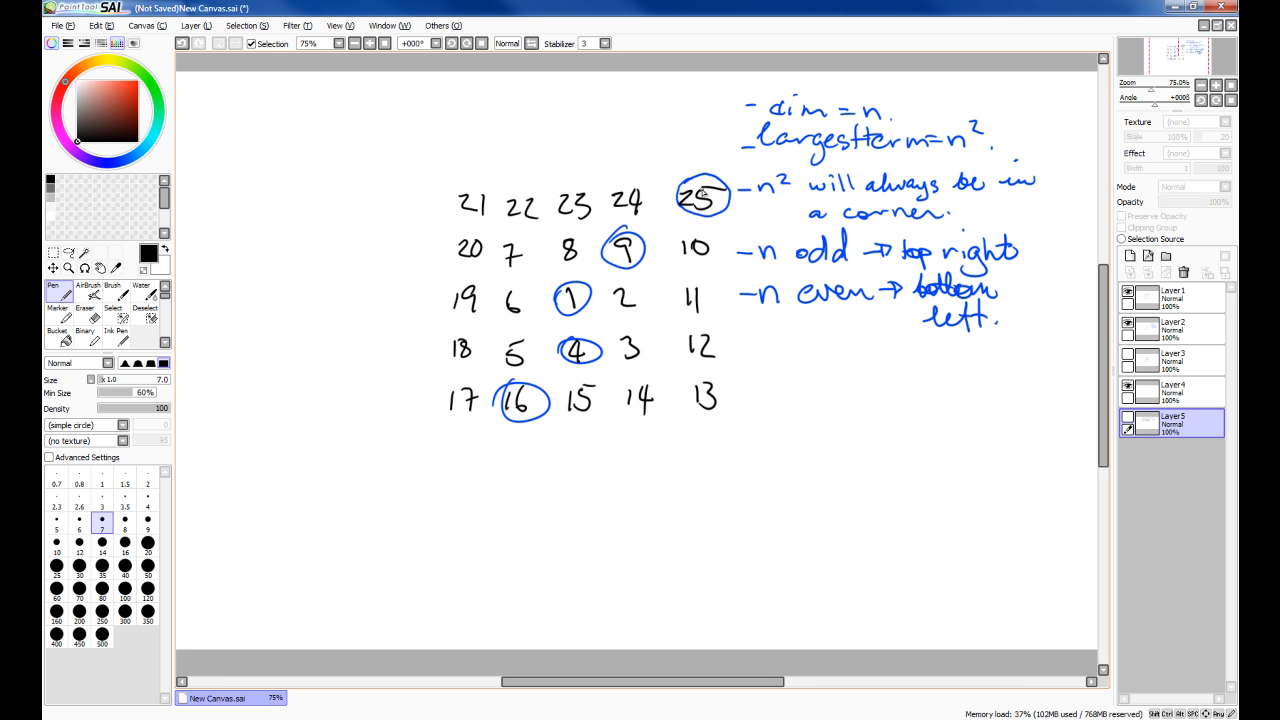
mouse_move(552, 400)
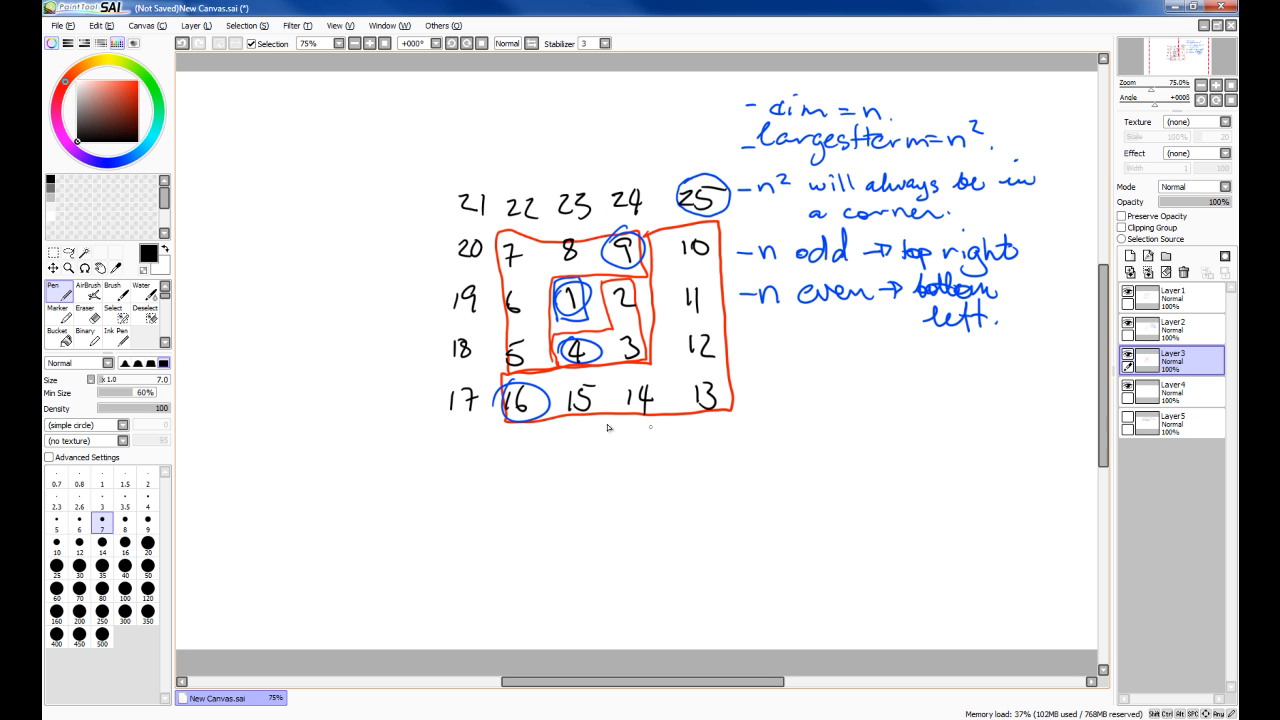
mouse_move(546, 228)
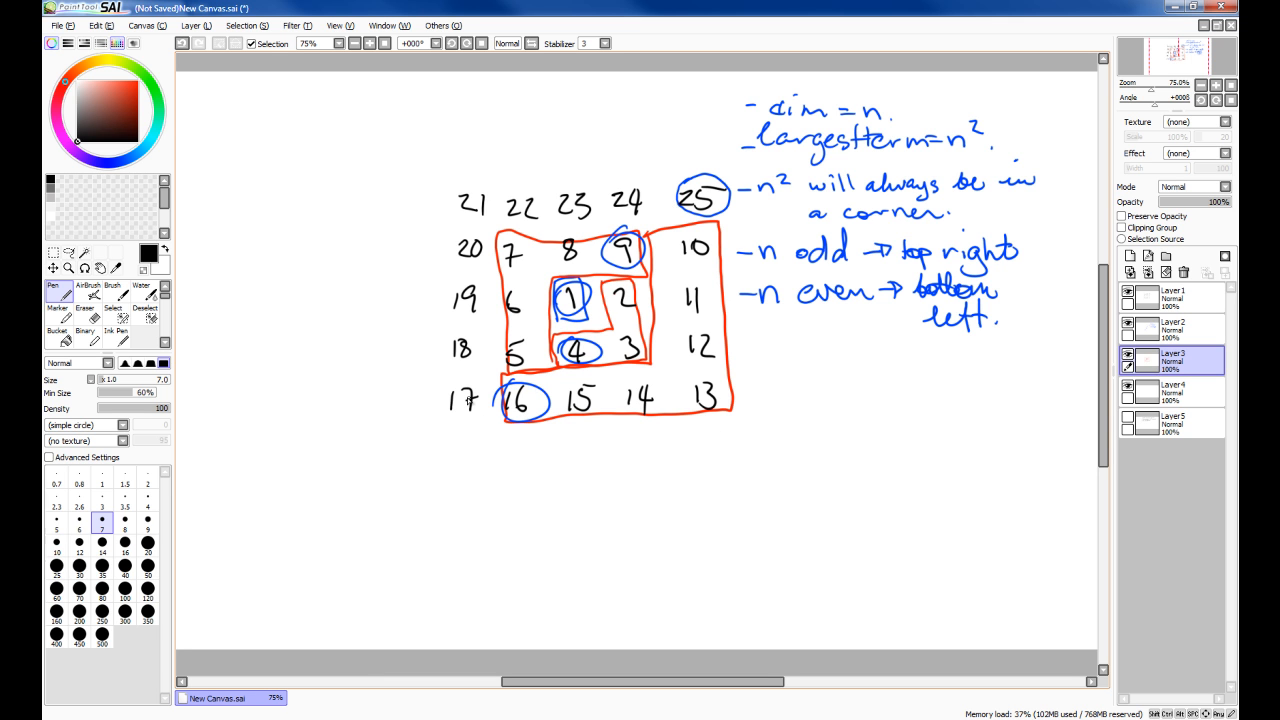
mouse_move(704, 156)
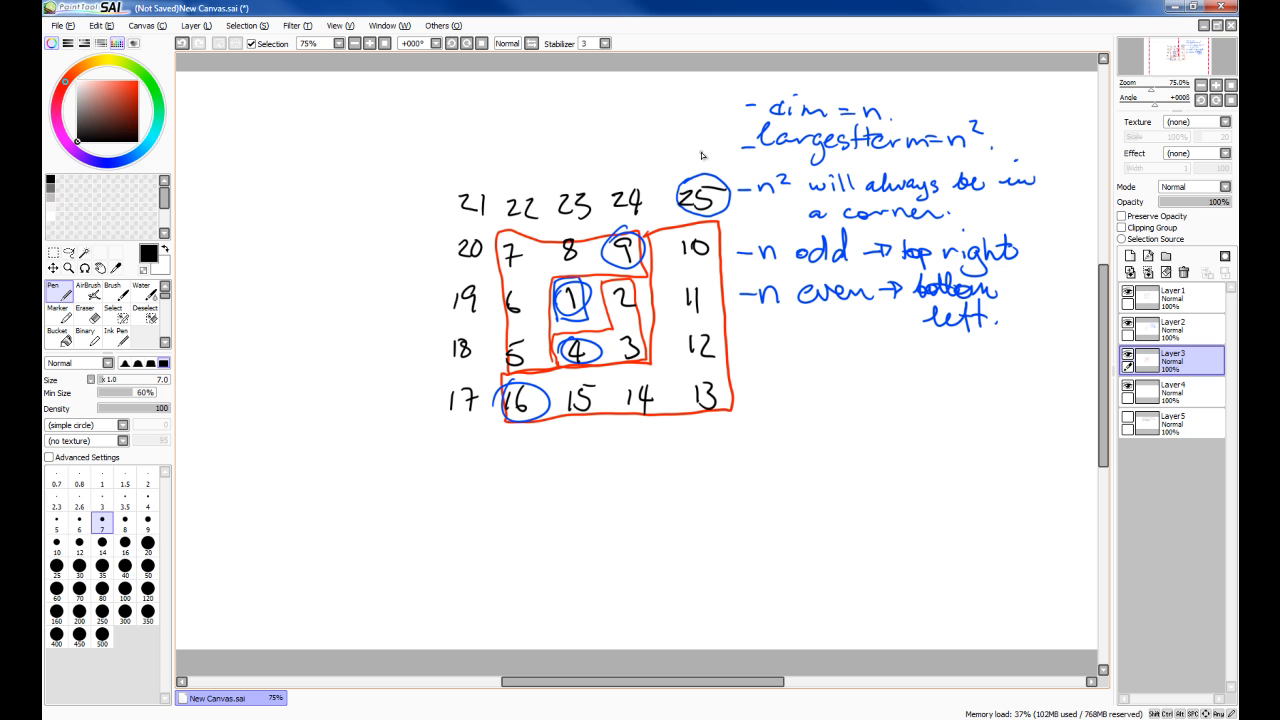
mouse_move(530, 412)
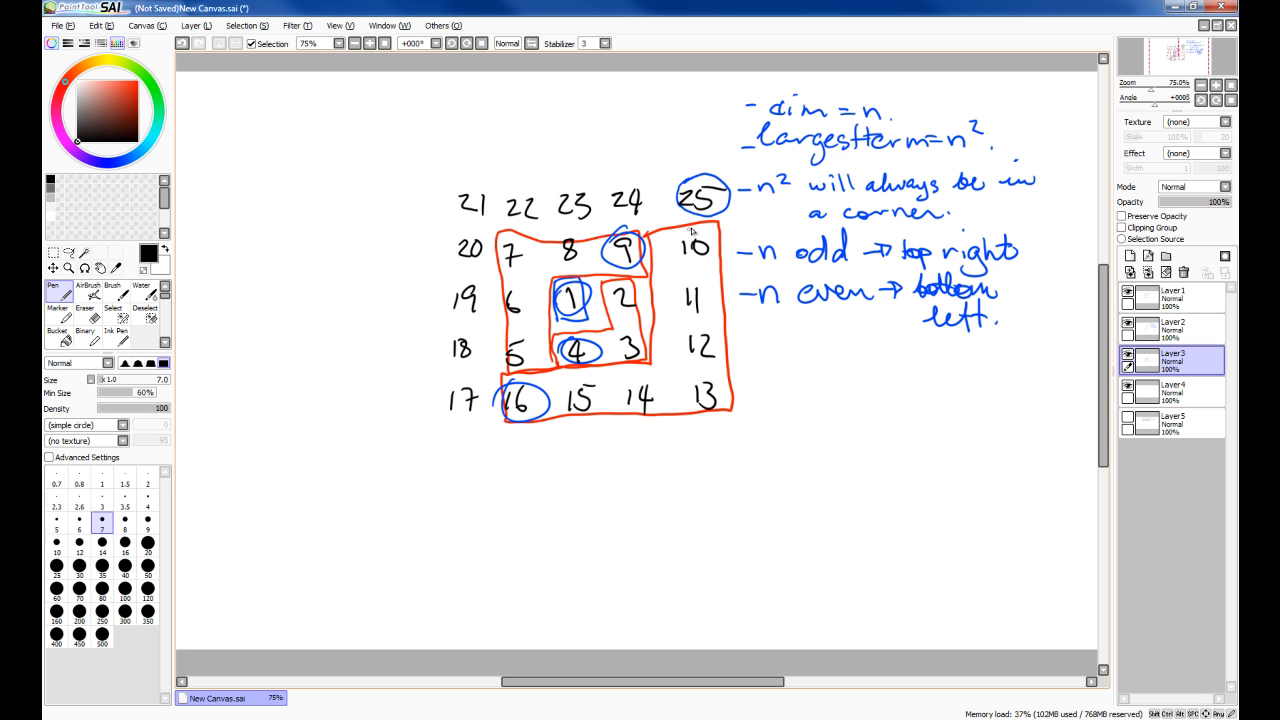
mouse_move(612, 258)
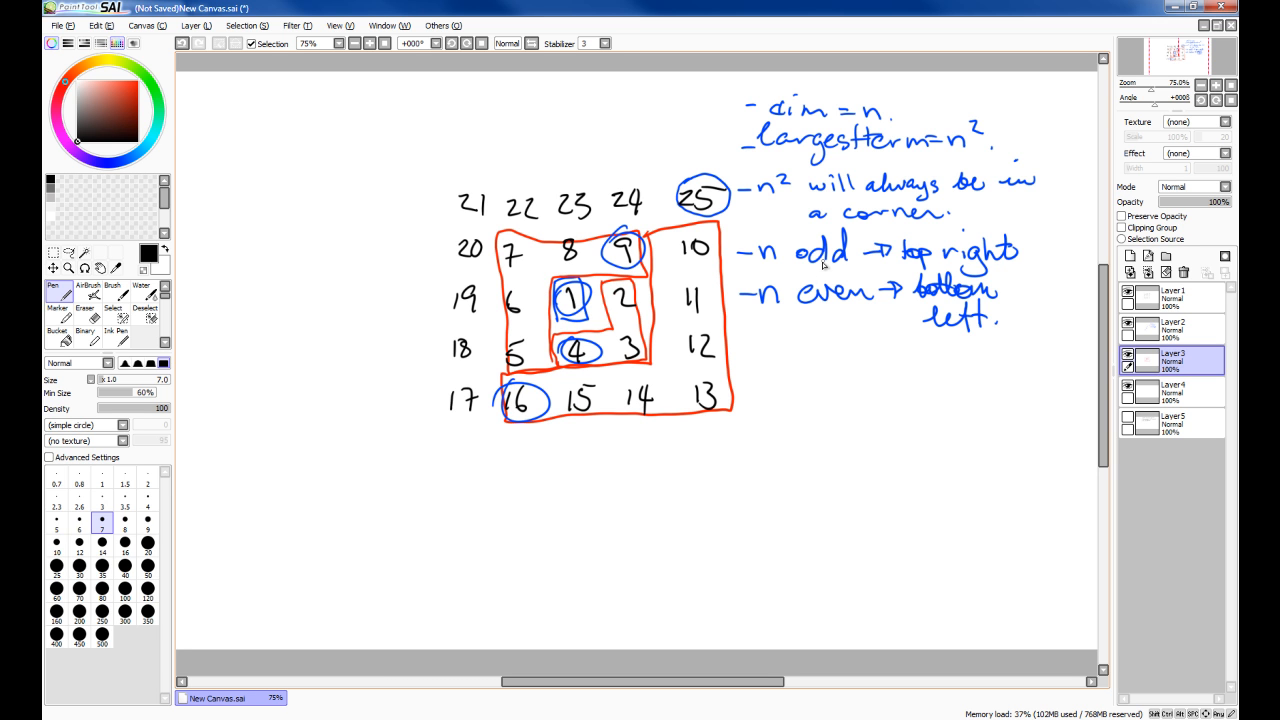
left_click(1128, 356)
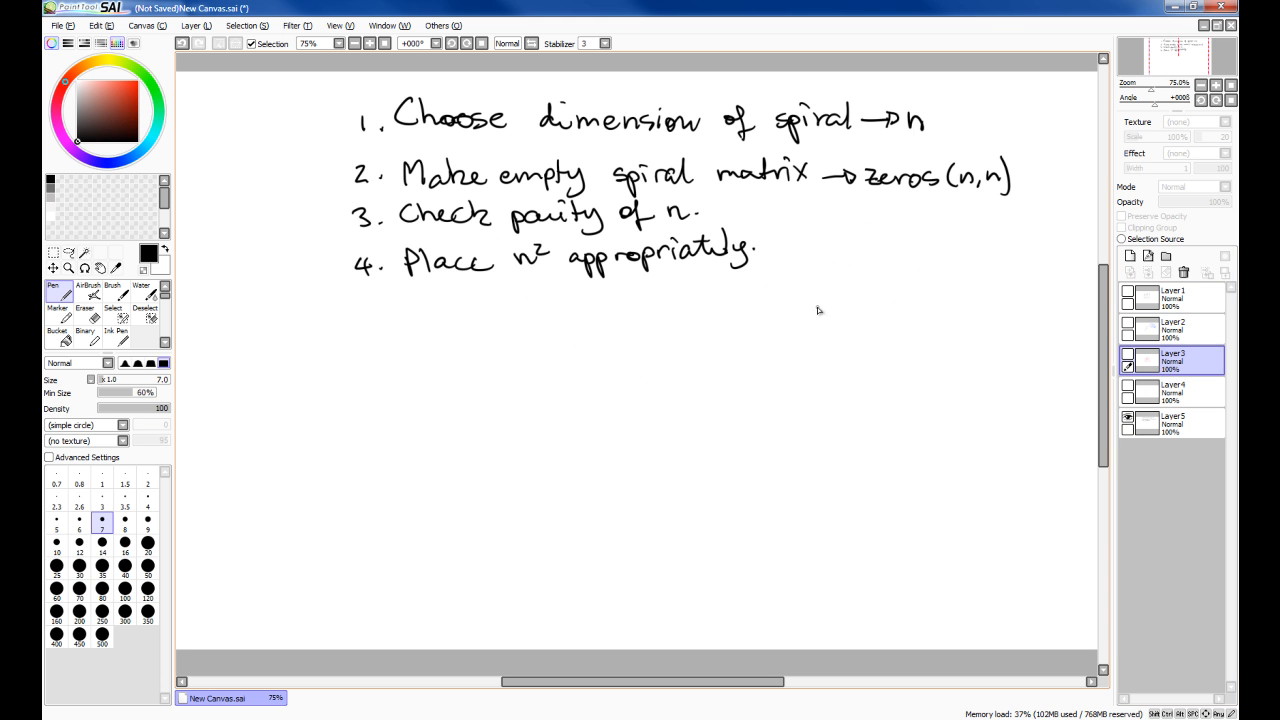
mouse_move(908, 144)
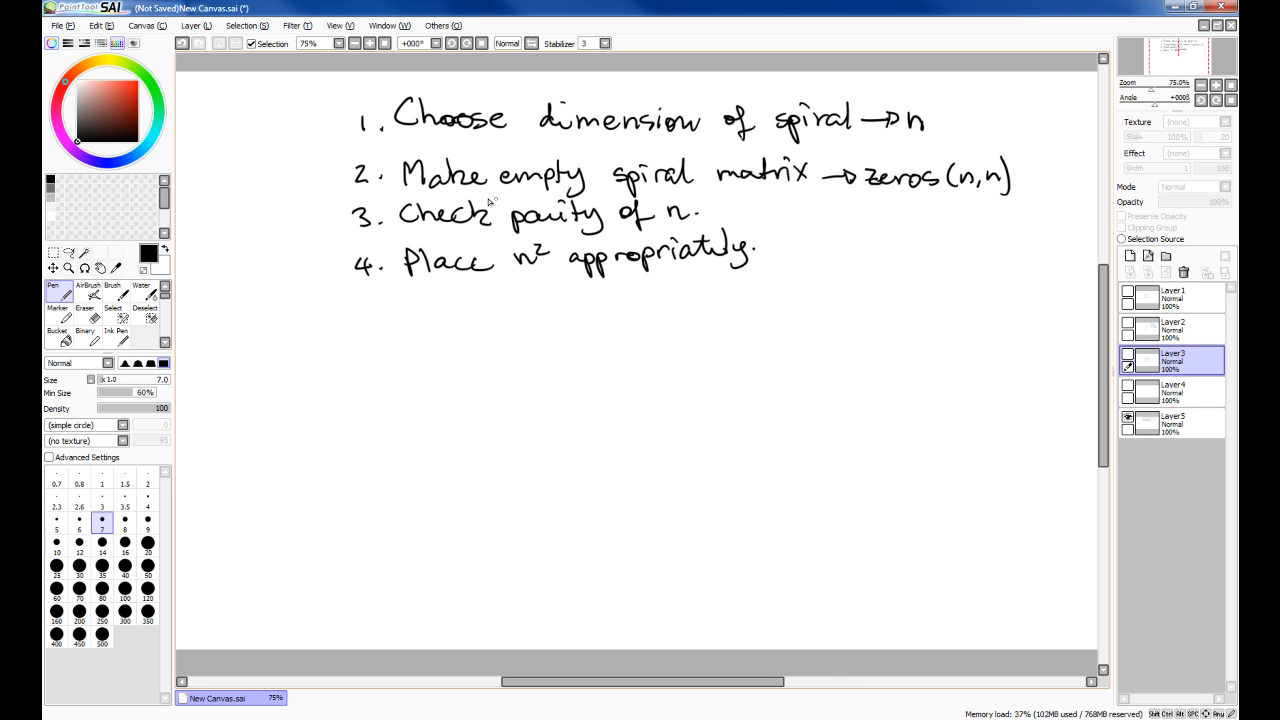
mouse_move(888, 182)
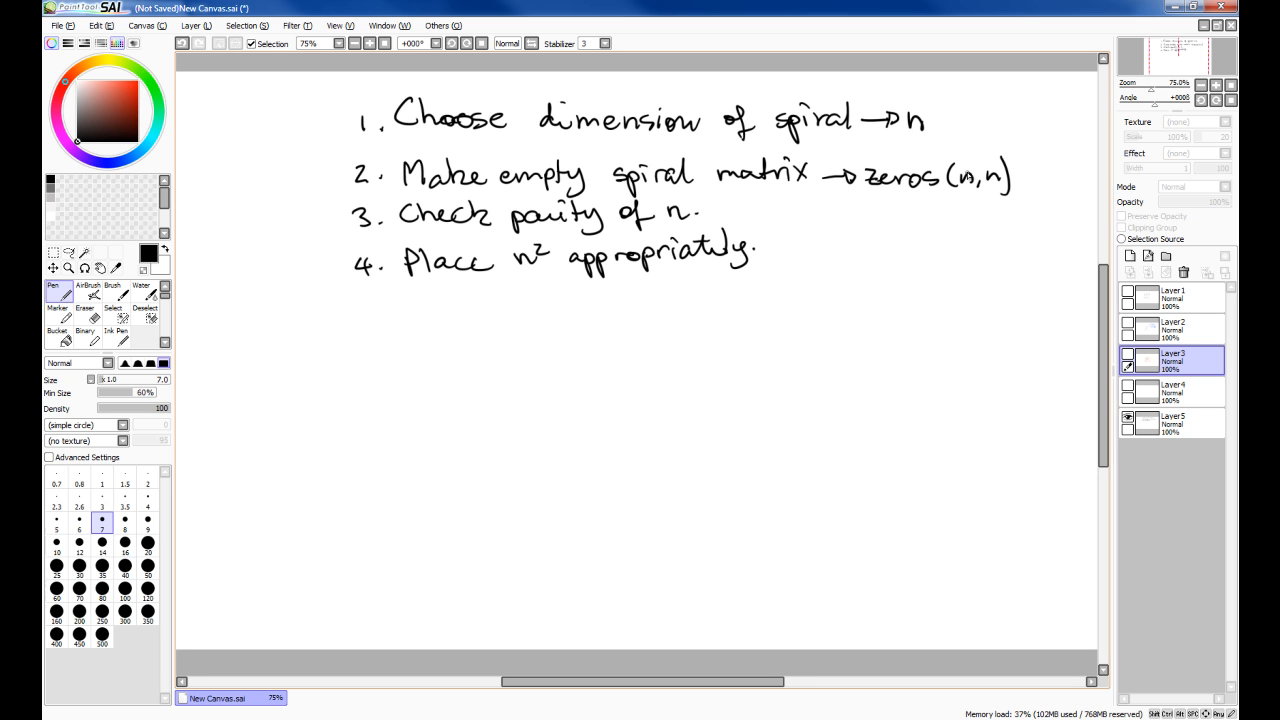
mouse_move(804, 172)
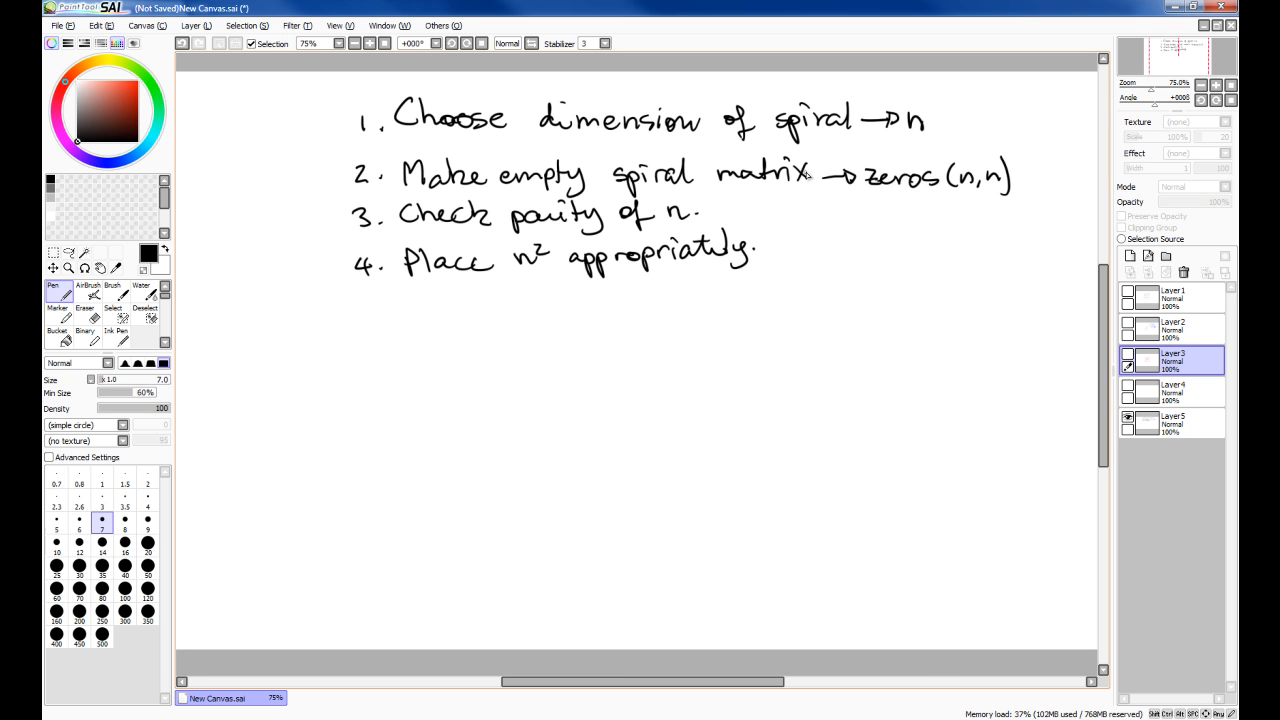
mouse_move(488, 292)
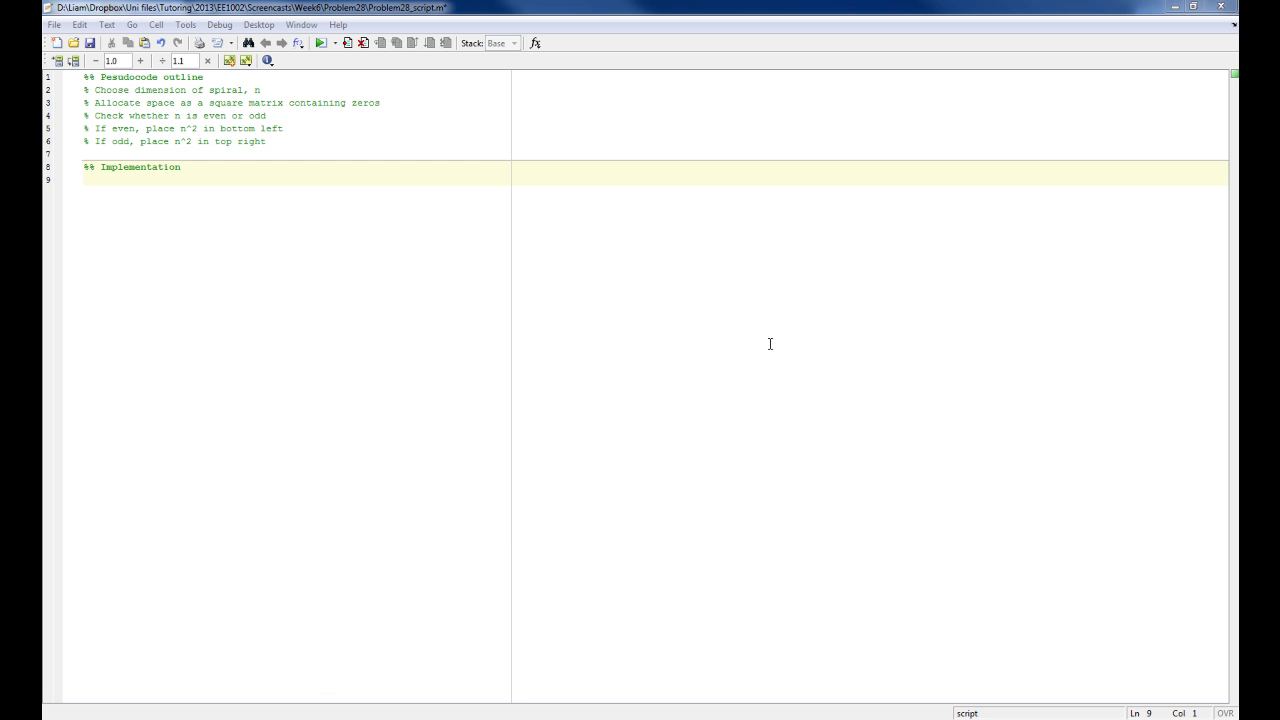
mouse_move(452, 184)
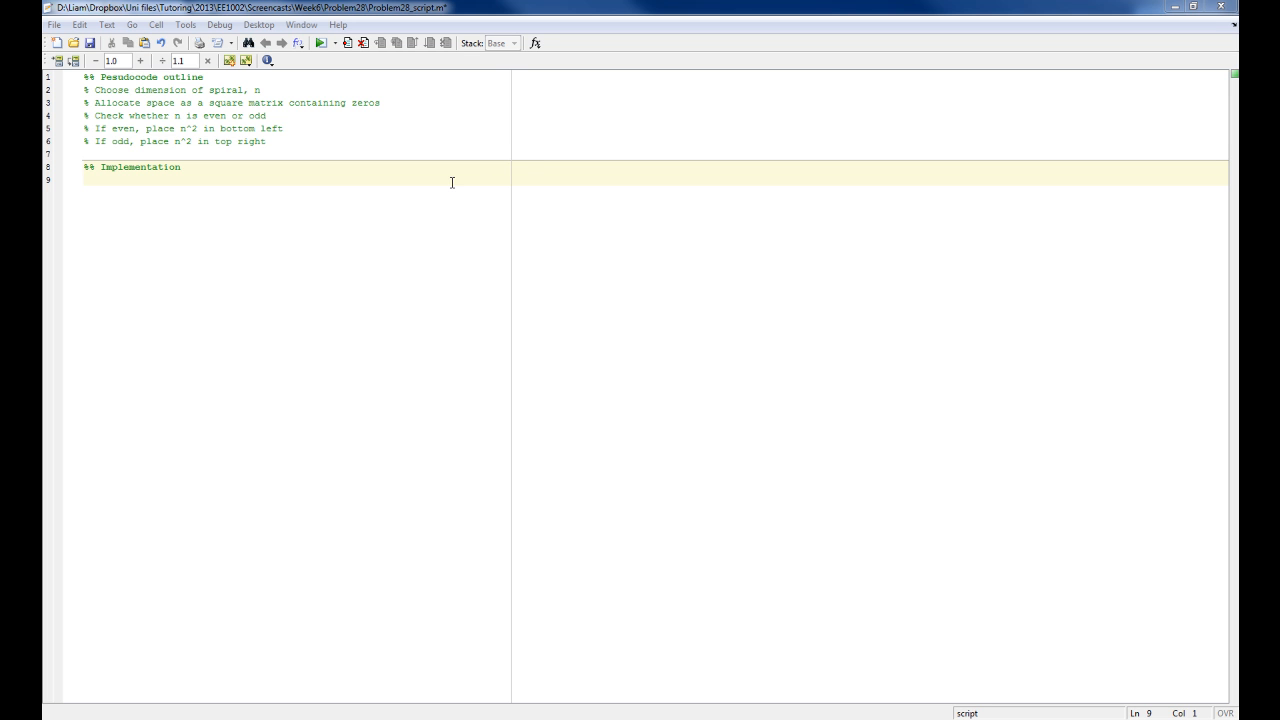
left_click_drag(84, 76, 266, 140)
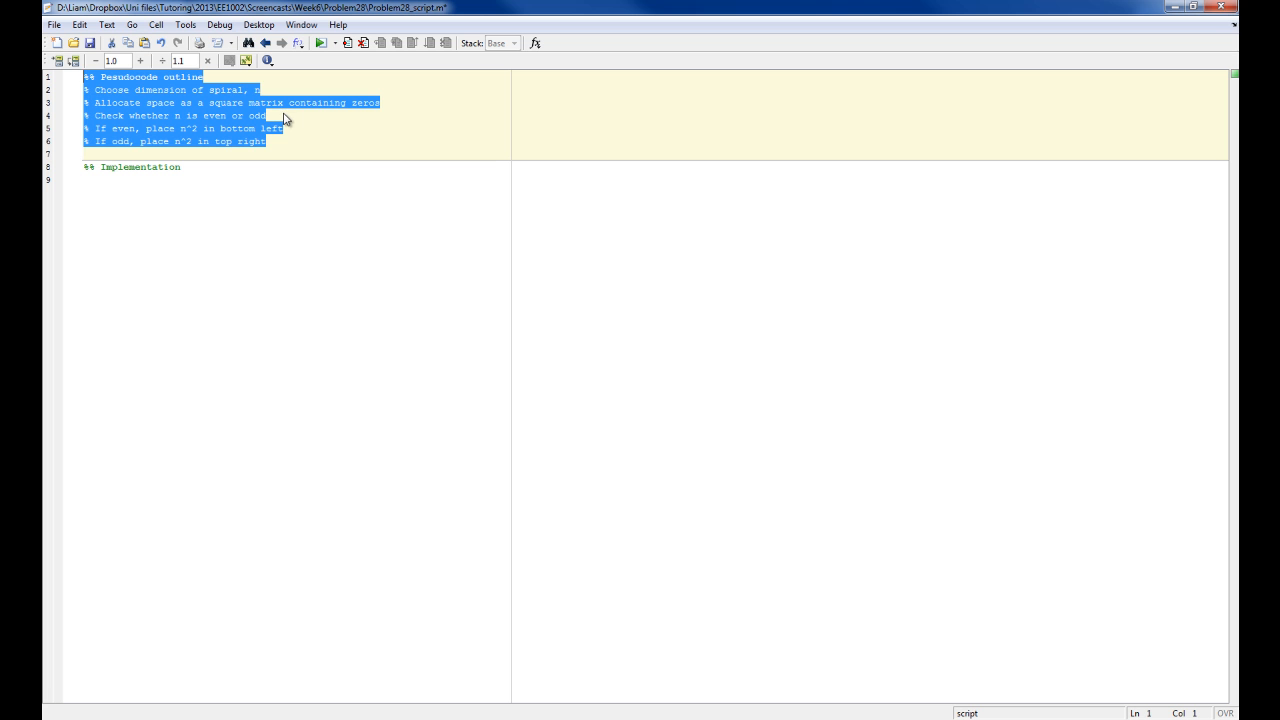
left_click(280, 228)
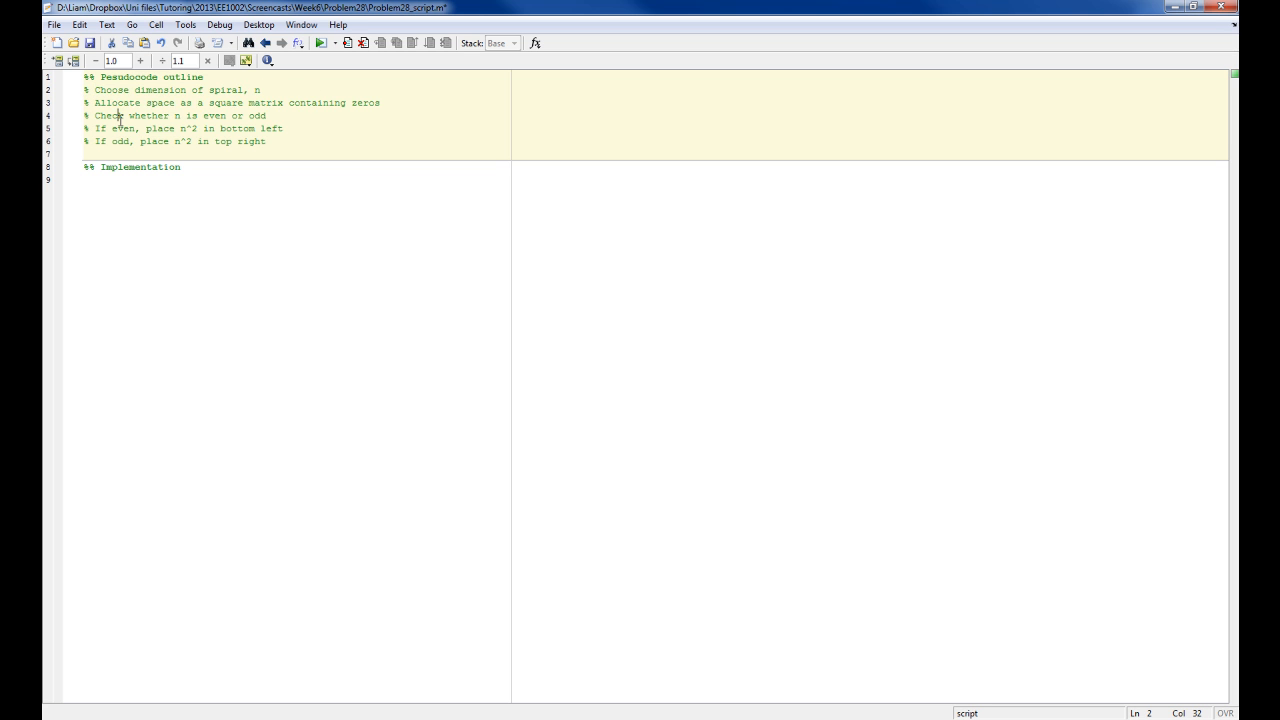
left_click_drag(118, 114, 254, 114)
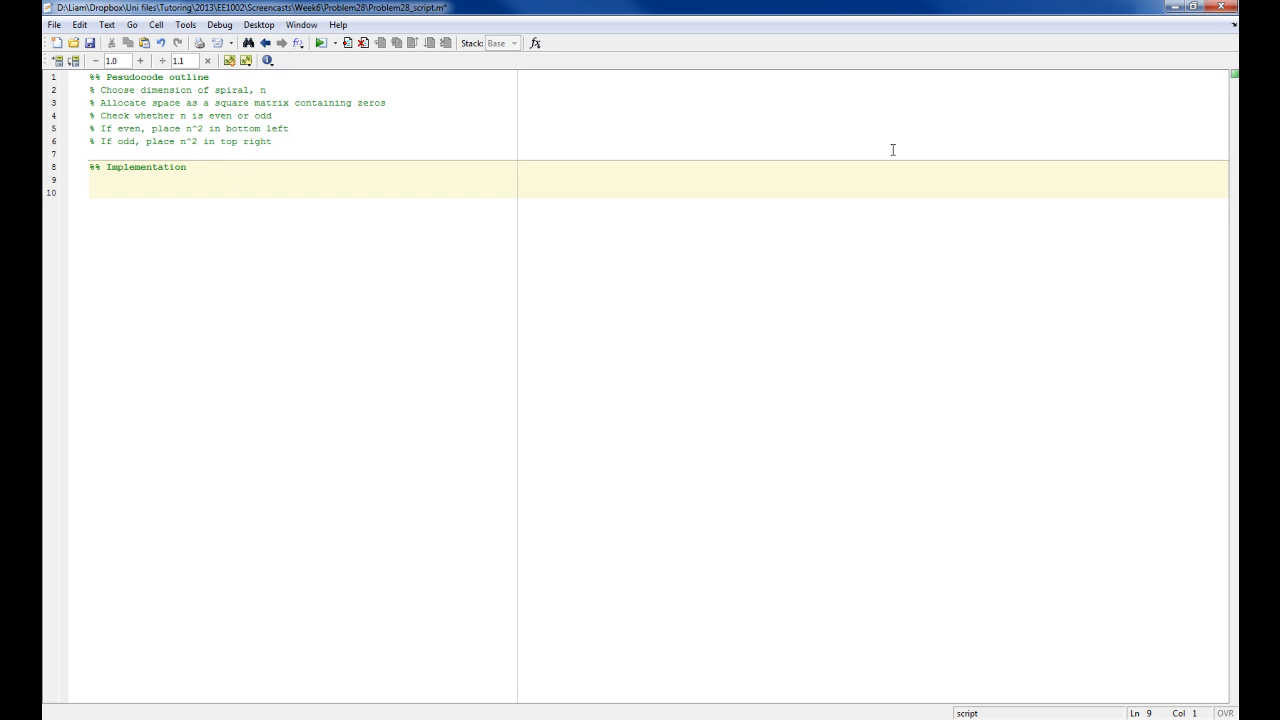
- Write n = 5 and spiral_matrix = zeros(n,n), save, run, and inspect the 5x5 zero matrix
type("n = 5;")
type("spiral_matrix = zeros(n,n);")
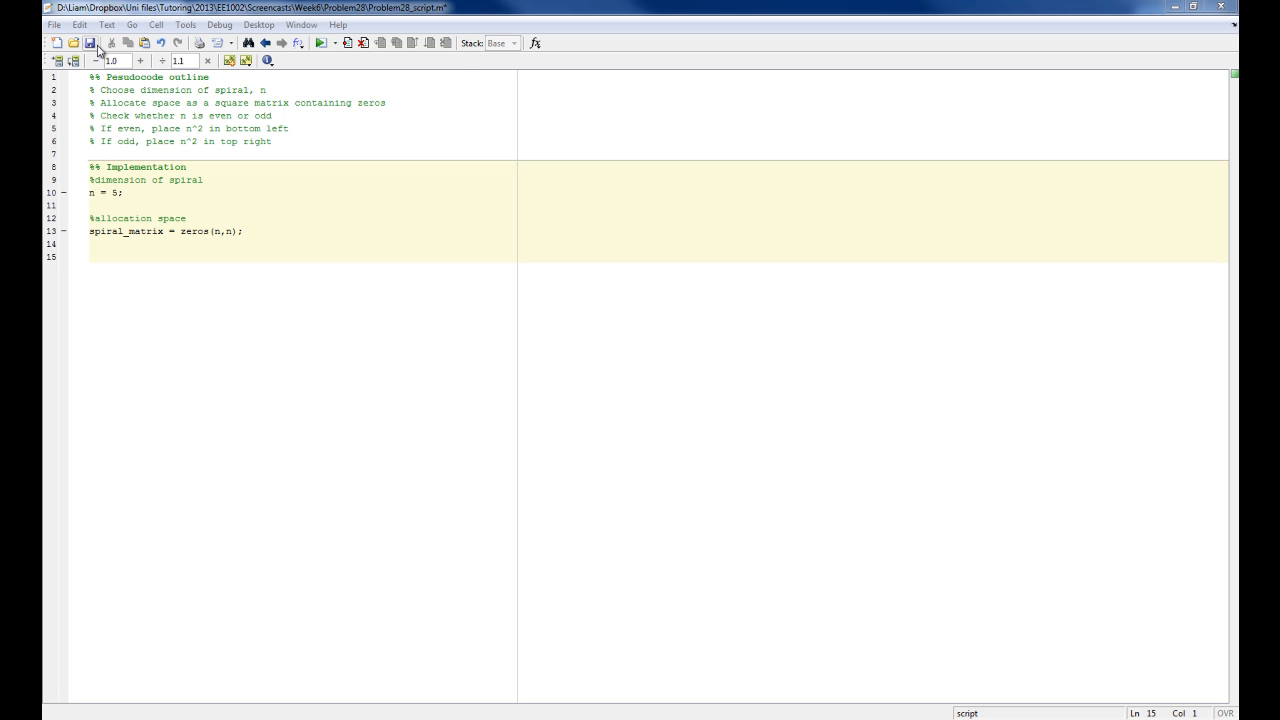
left_click(92, 48)
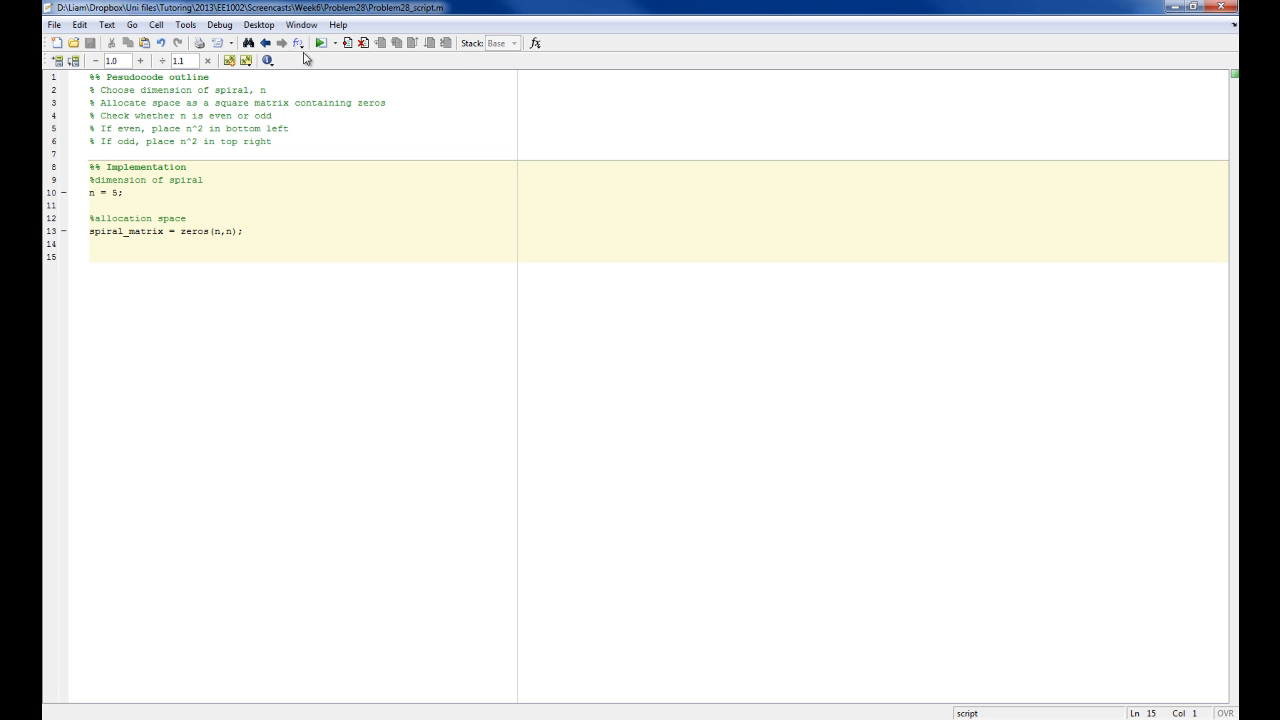
mouse_move(320, 44)
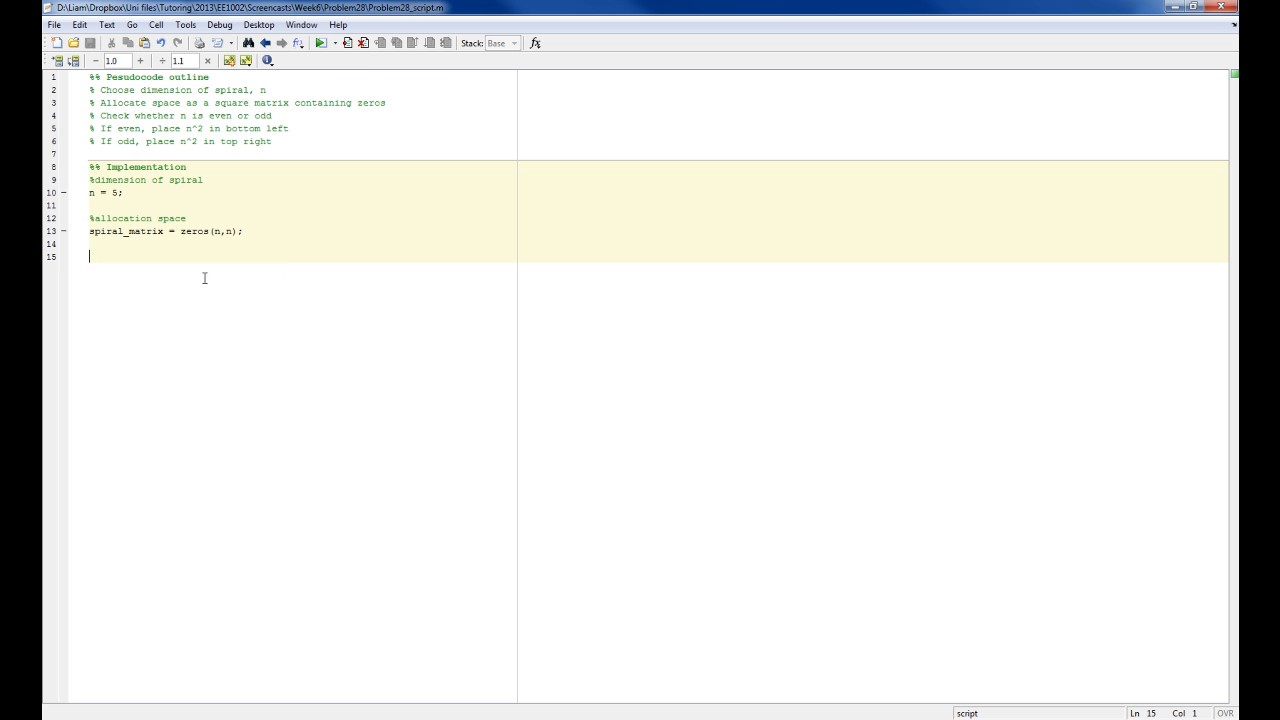
mouse_move(210, 232)
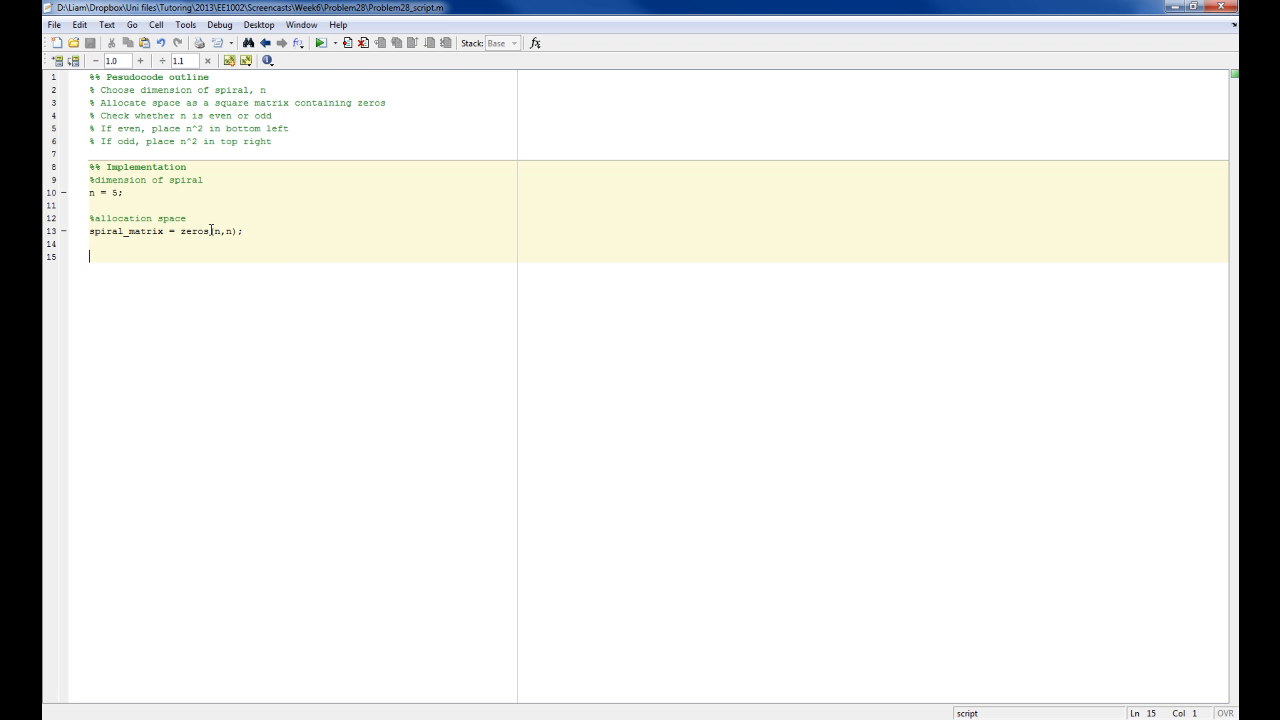
key("alt+tab")
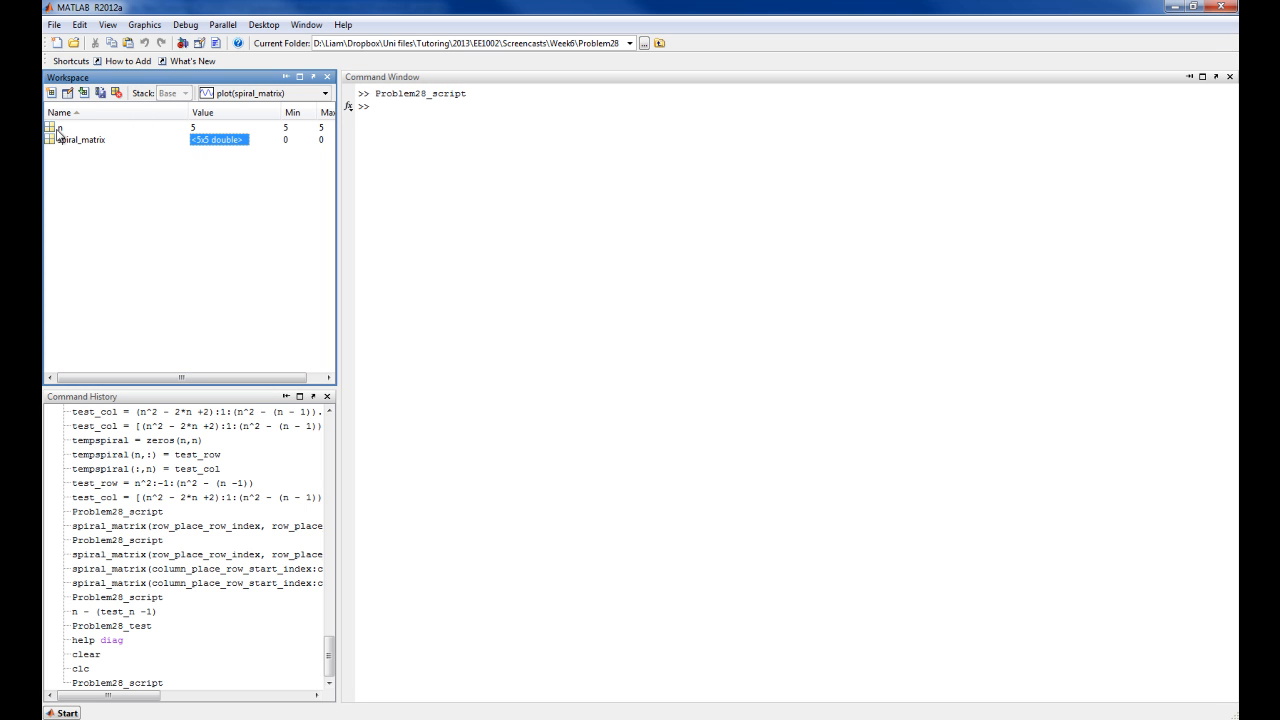
double_click(90, 156)
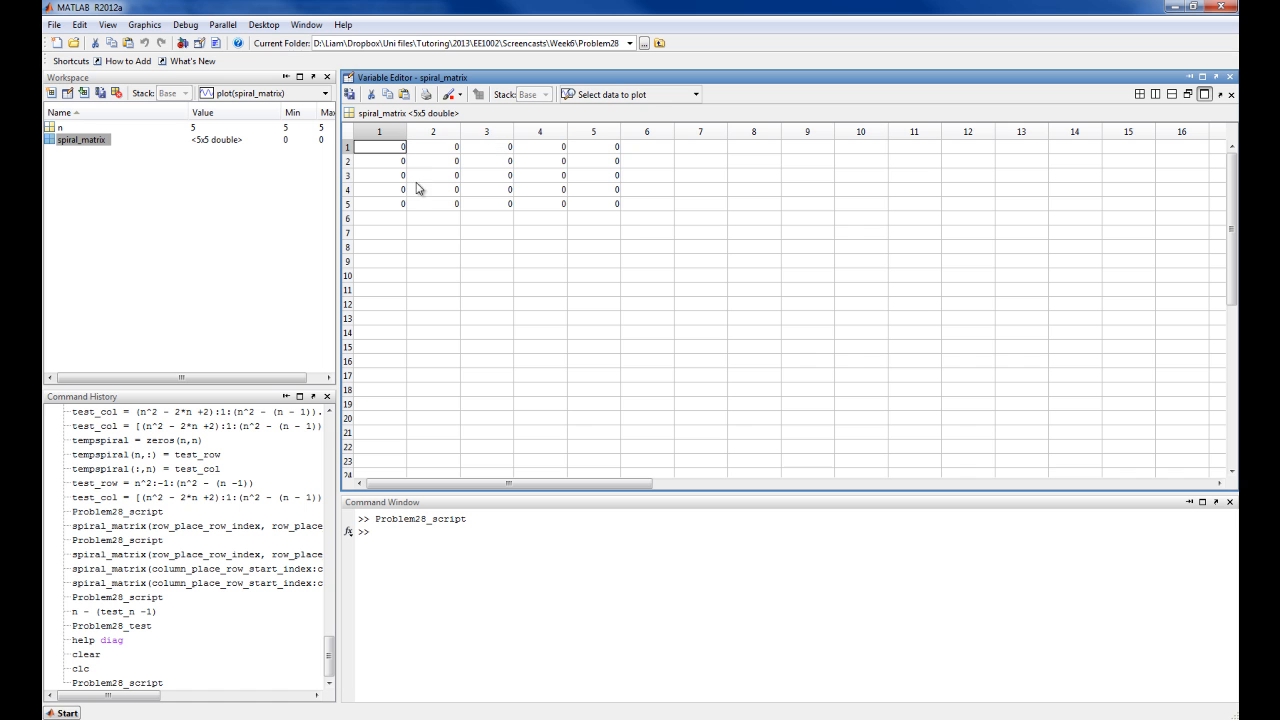
- Return to the script and start a comment line below the zeros allocation
left_click_drag(380, 146, 616, 204)
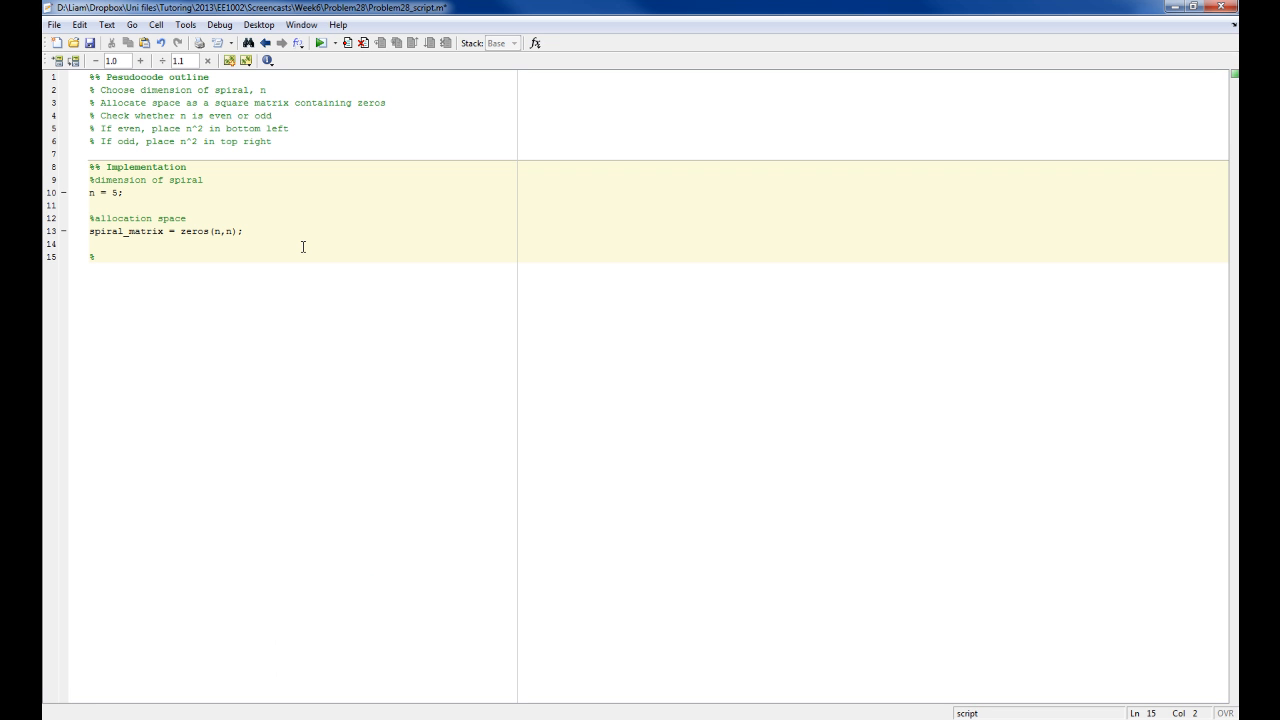
- Write the parity check if rem(n, 2) == 0 with spiral_matrix(n, 1) = n^2 for even n
type("c")
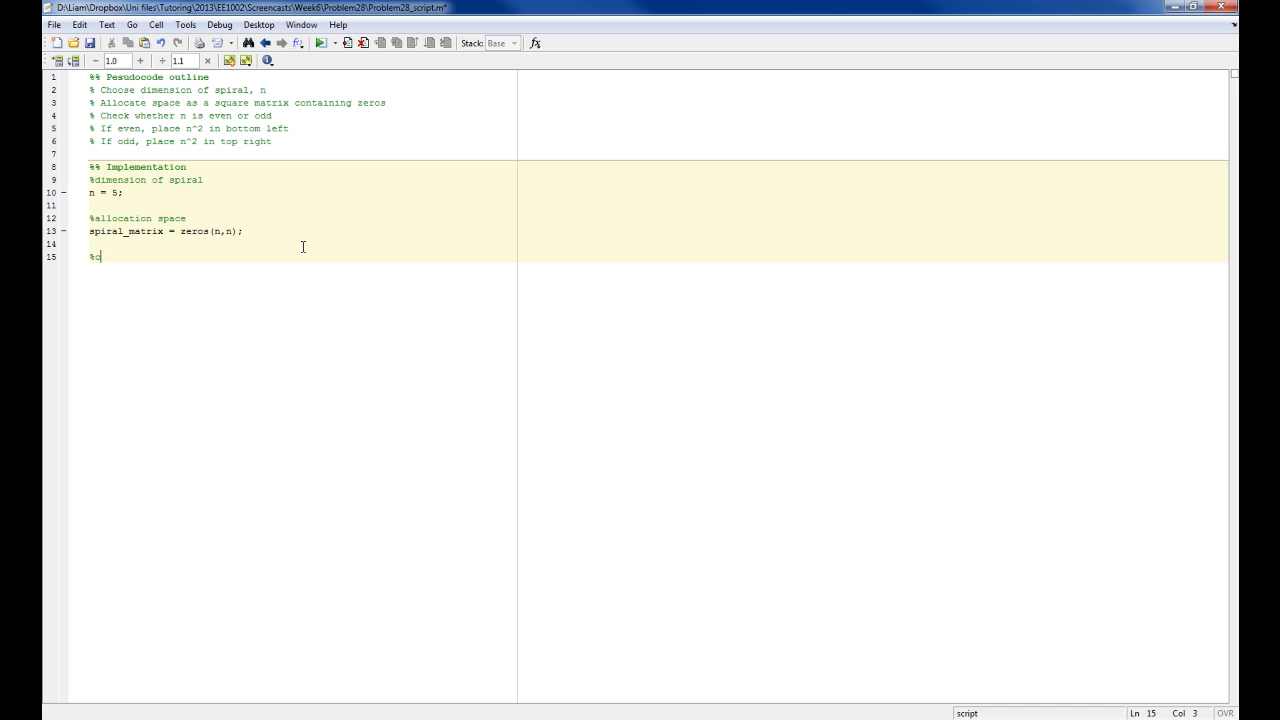
type("heck whether n is even or odd")
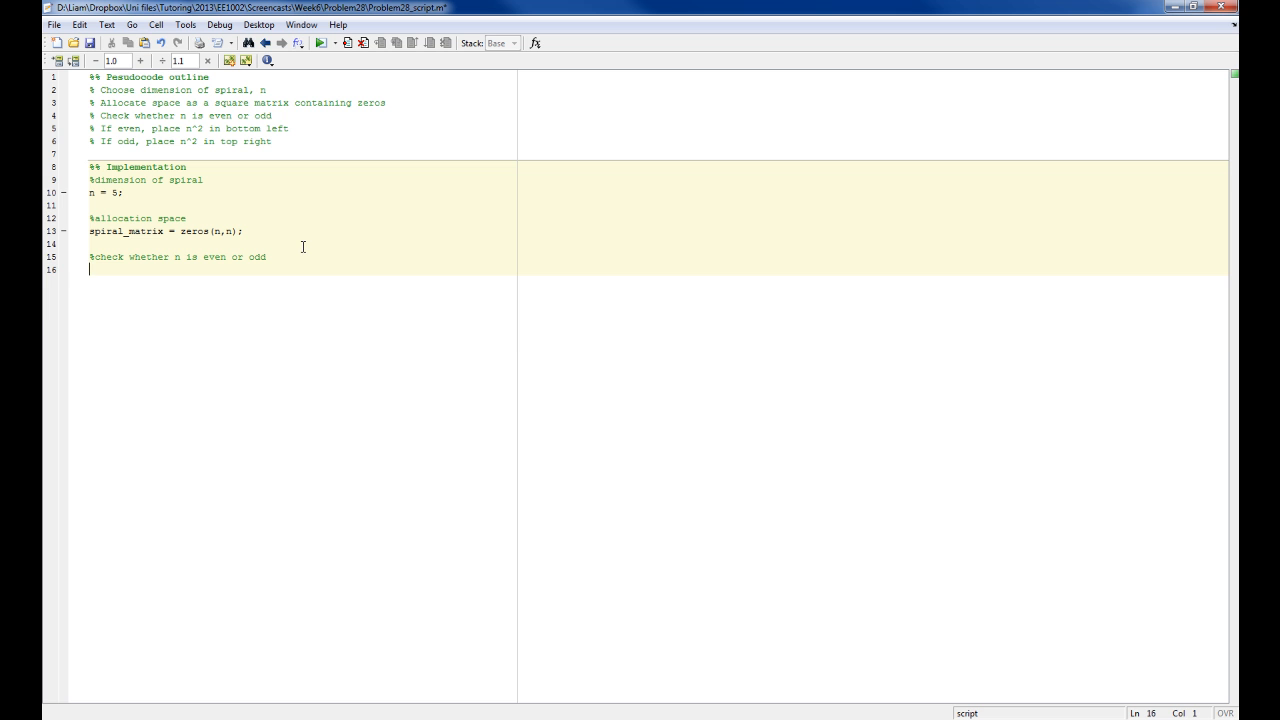
type("if rem(n, 2) == 0")
type("%even, bottom left")
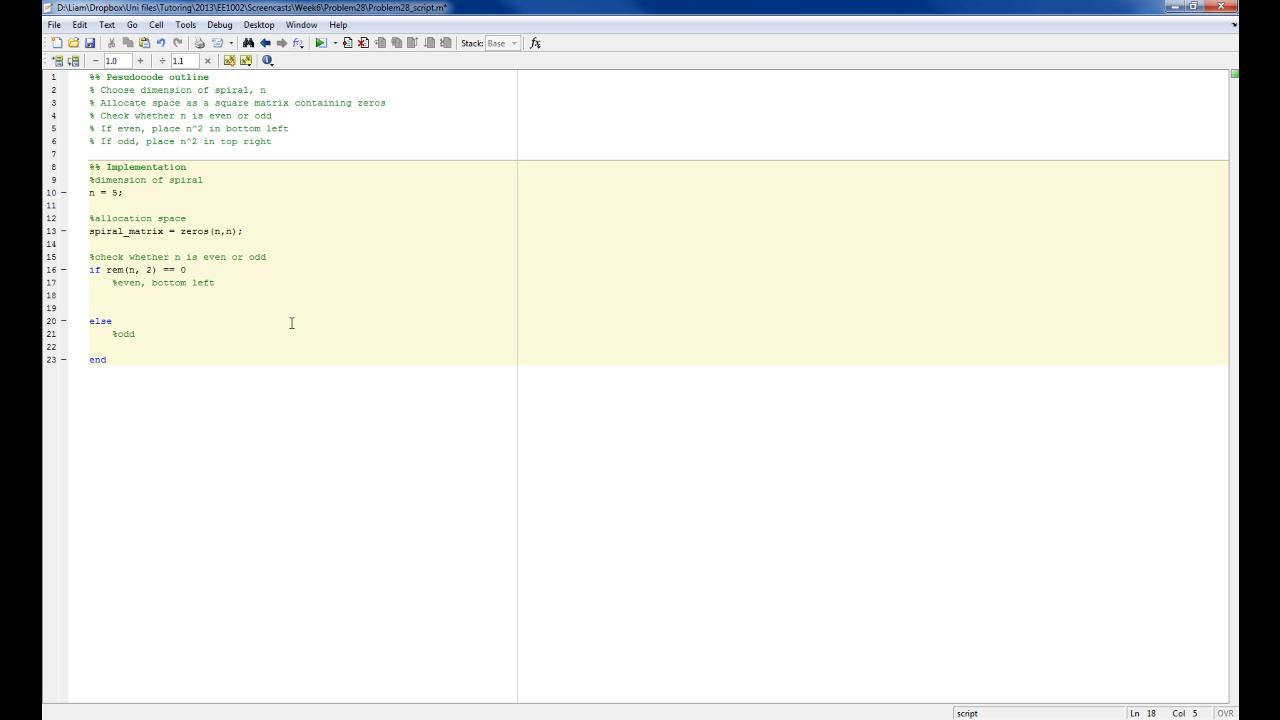
type("spiral_matrix(")
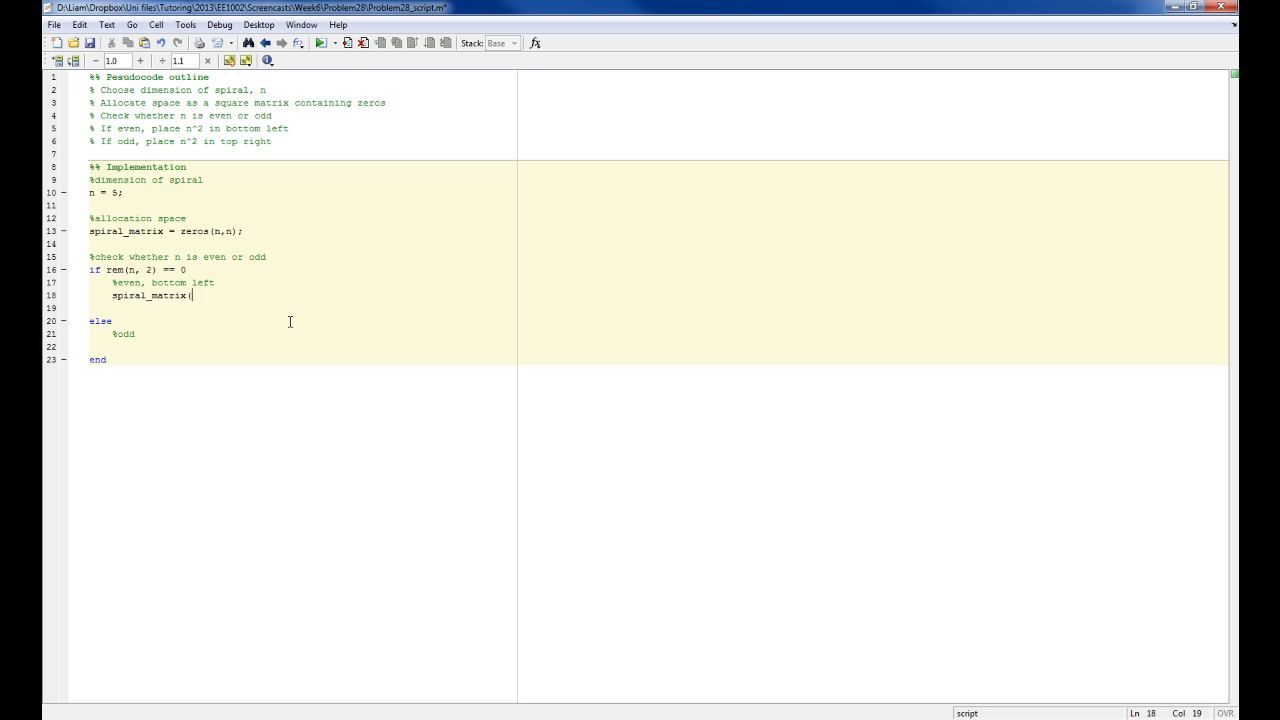
type("n, 1)")
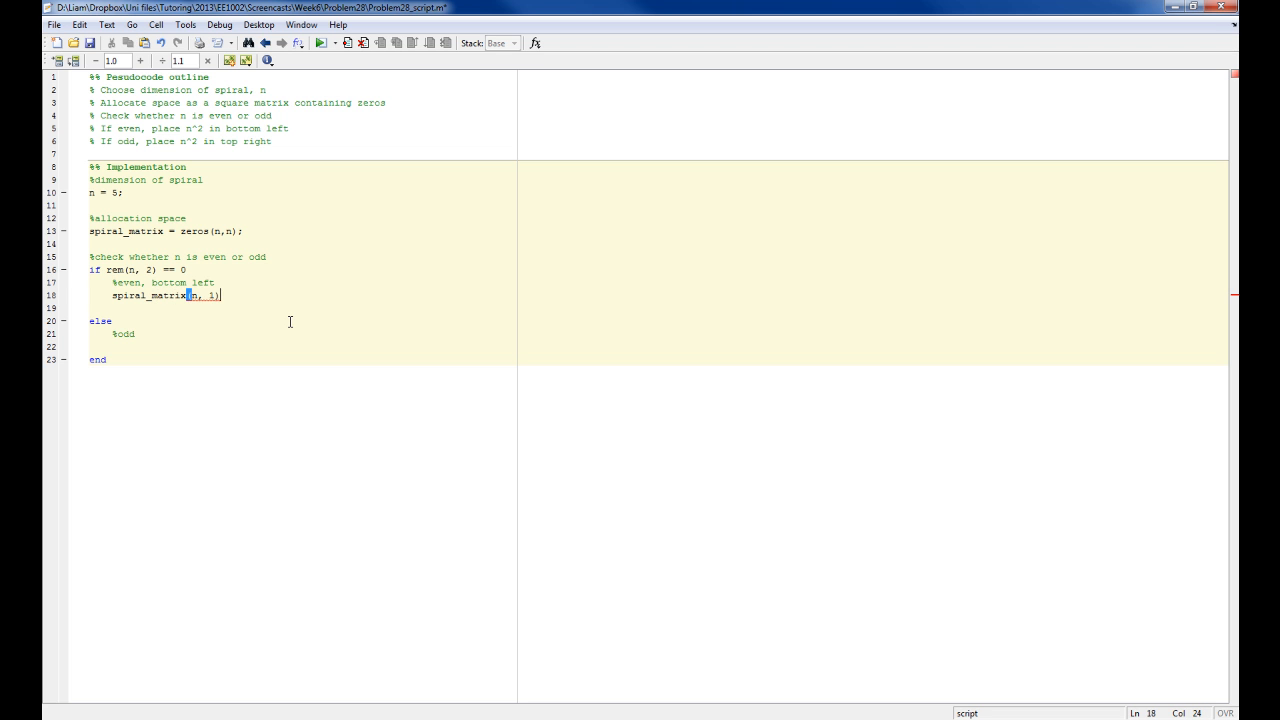
type("= n^2;")
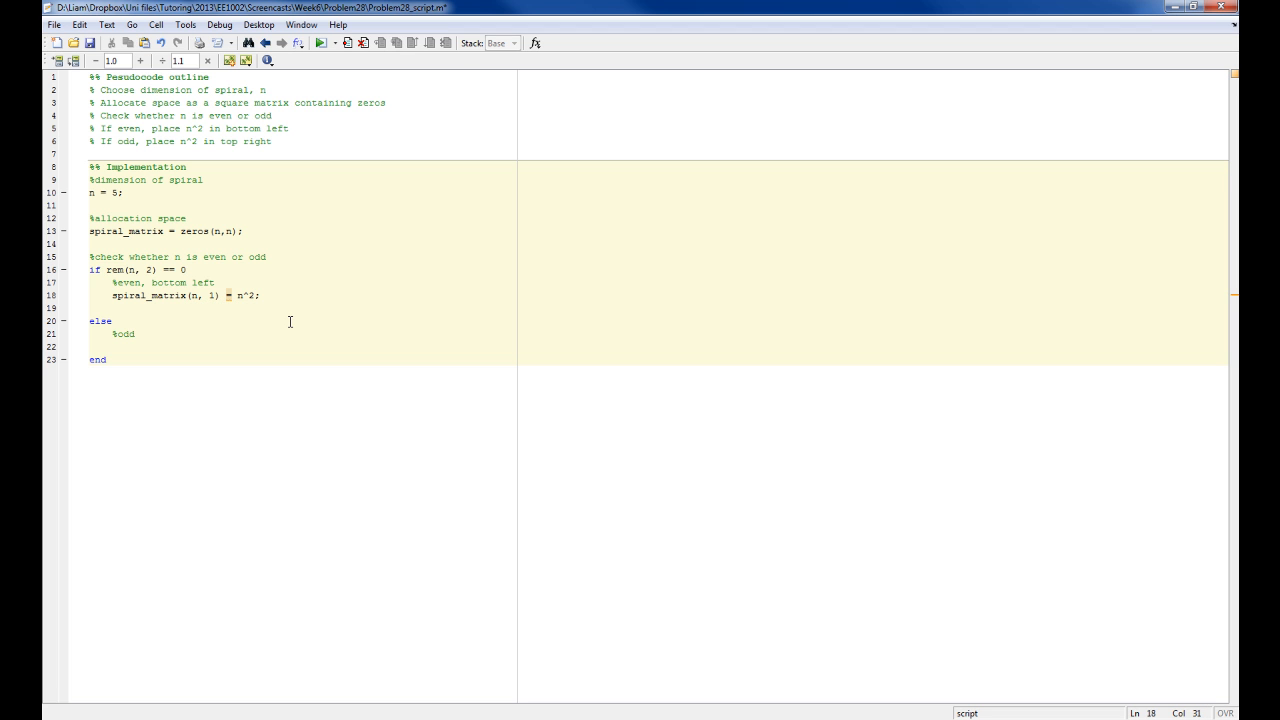
- Write the odd branch assigning spiral_matrix(1, n) = n^2
key("enter")
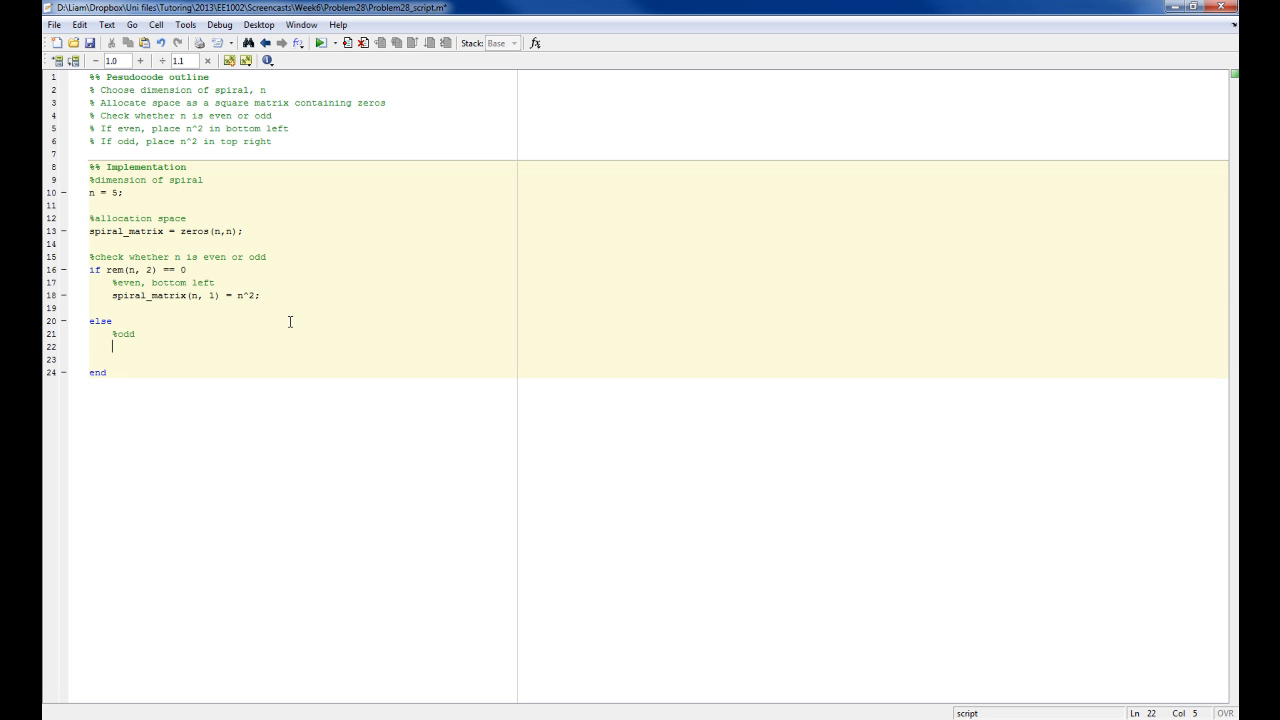
type("spiral_matrix")
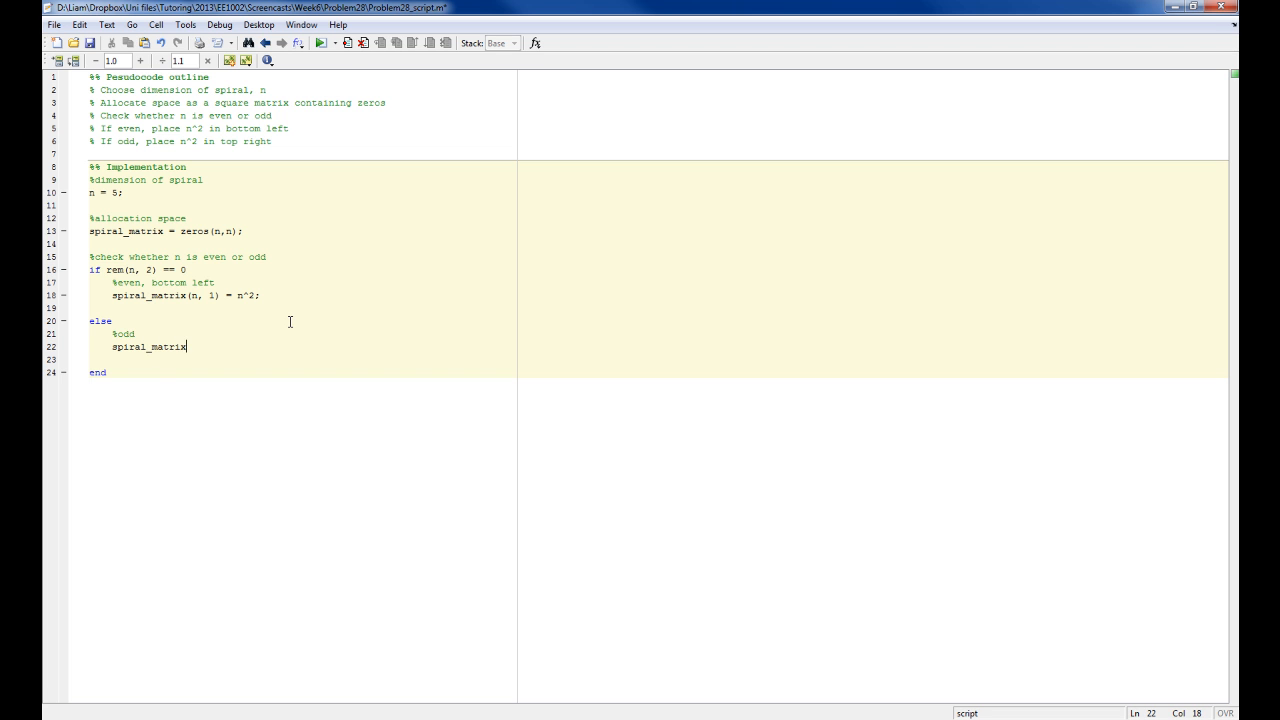
type("(")
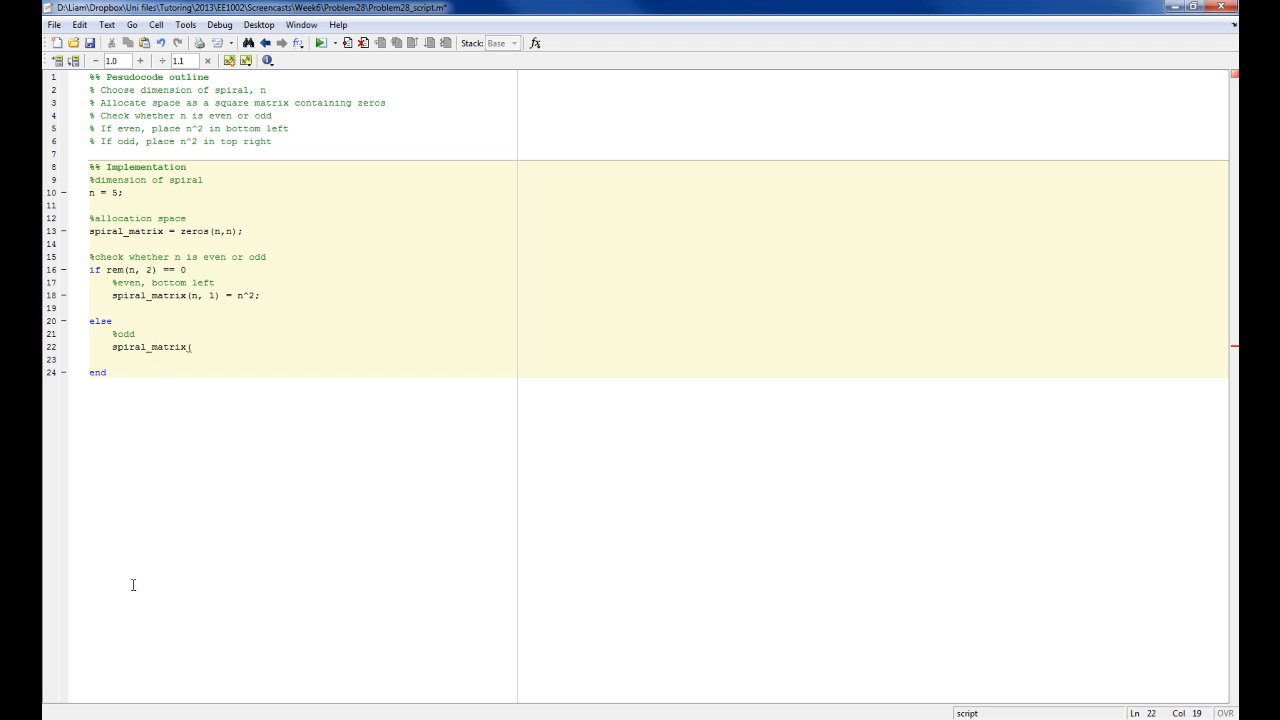
type("1,")
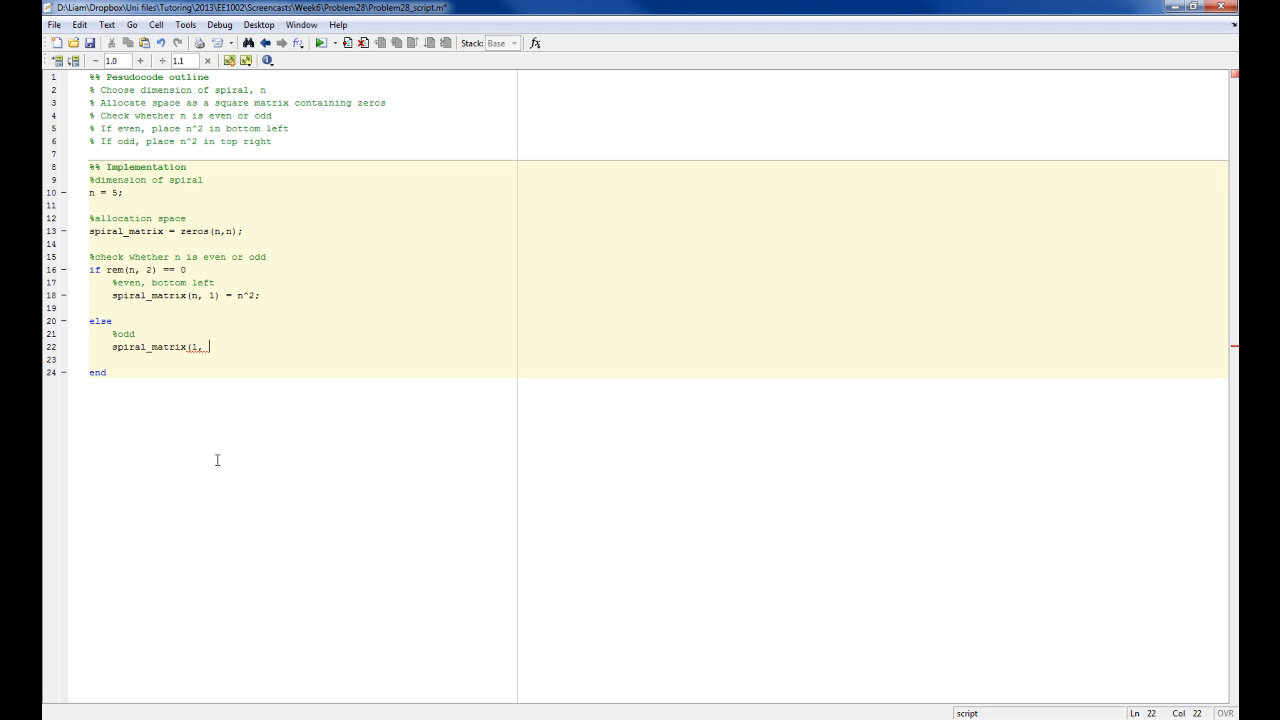
type("n) = n^2;")
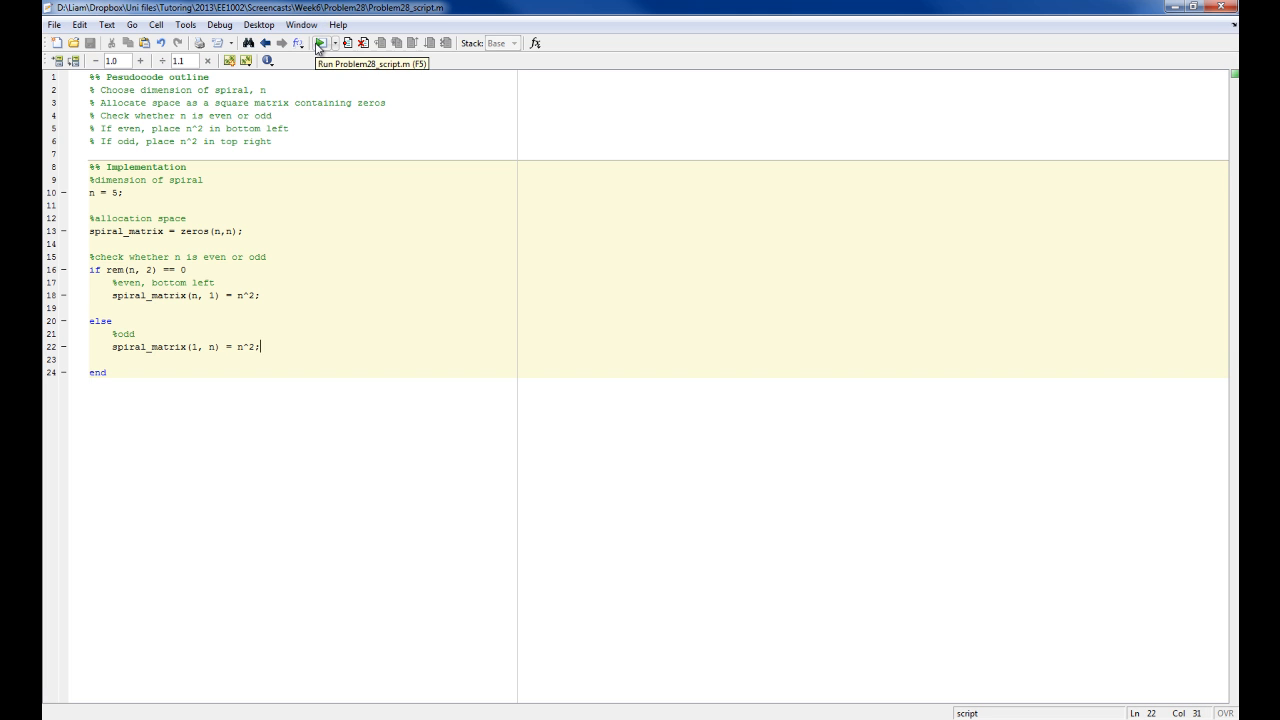
mouse_move(62, 218)
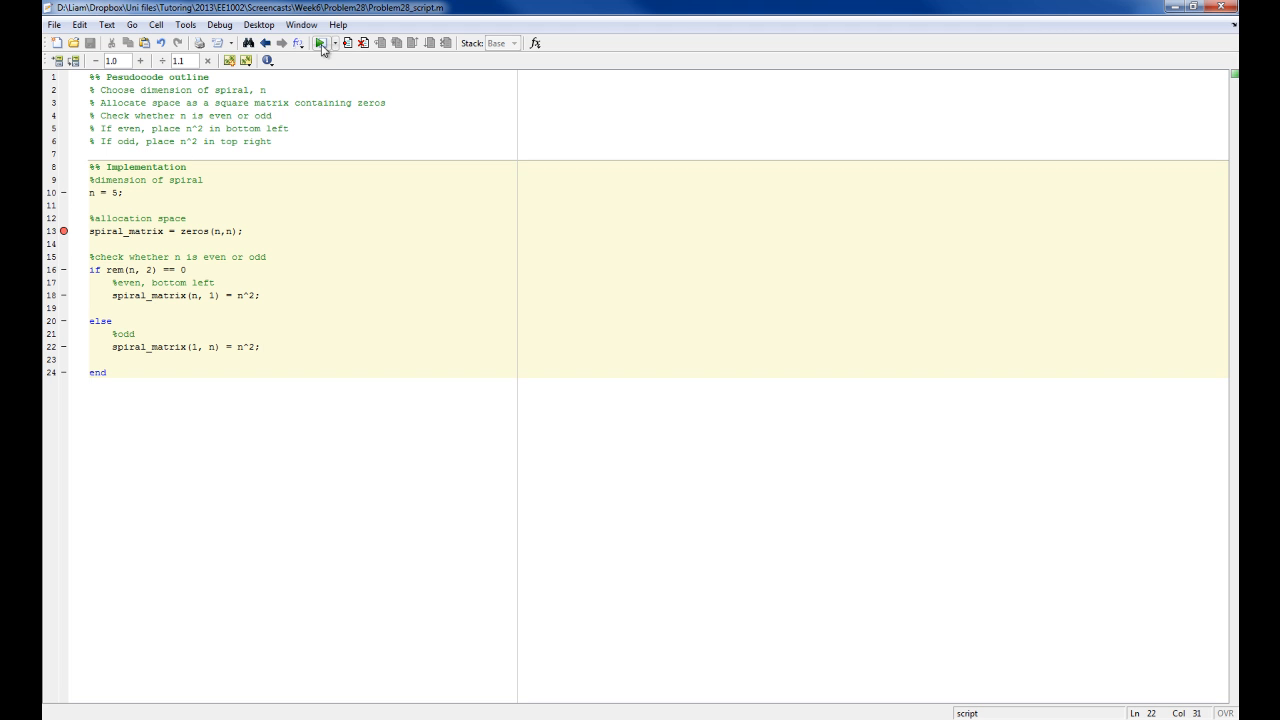
- Run under the debugger from the breakpoint on the zeros line, then continue to finish
left_click(322, 46)
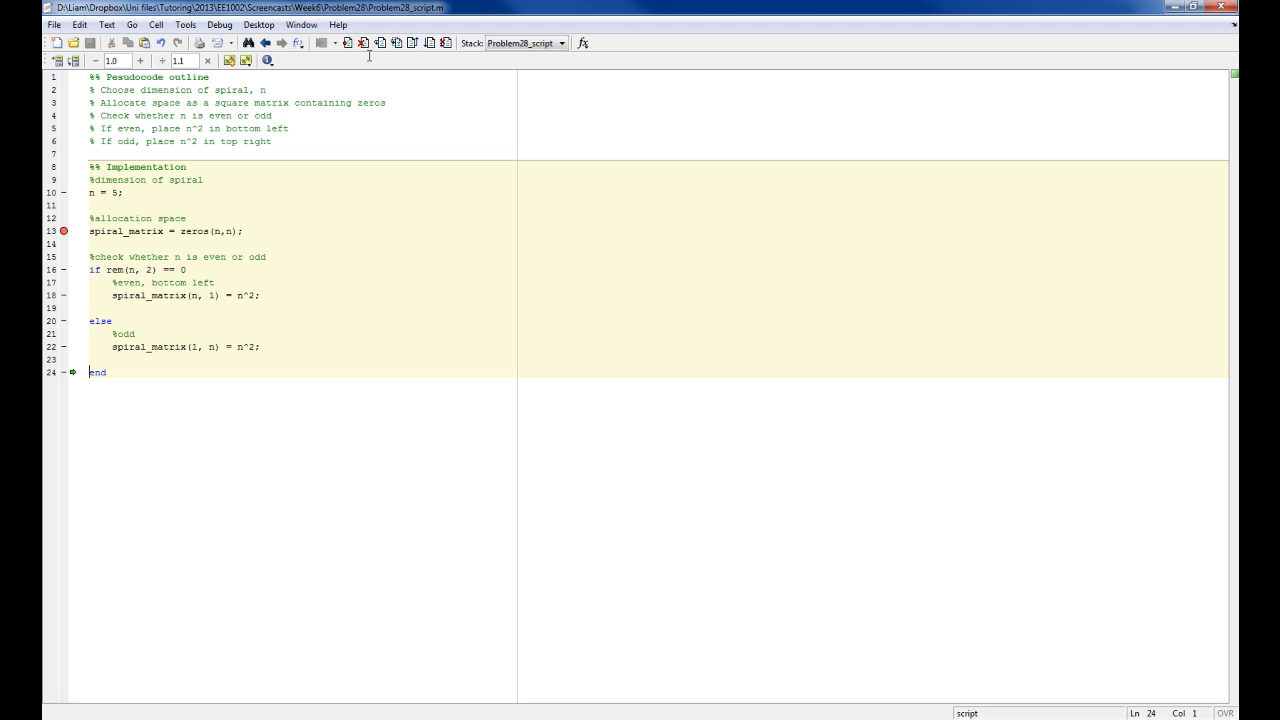
mouse_move(152, 348)
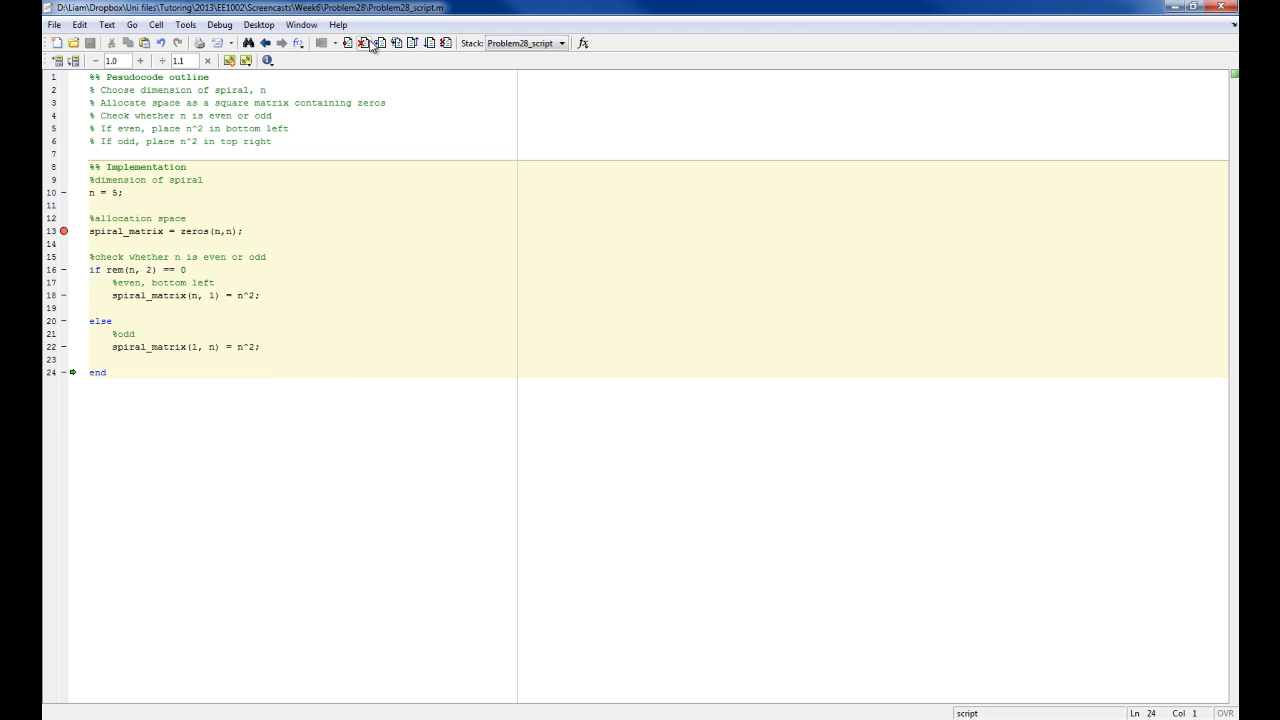
mouse_move(432, 48)
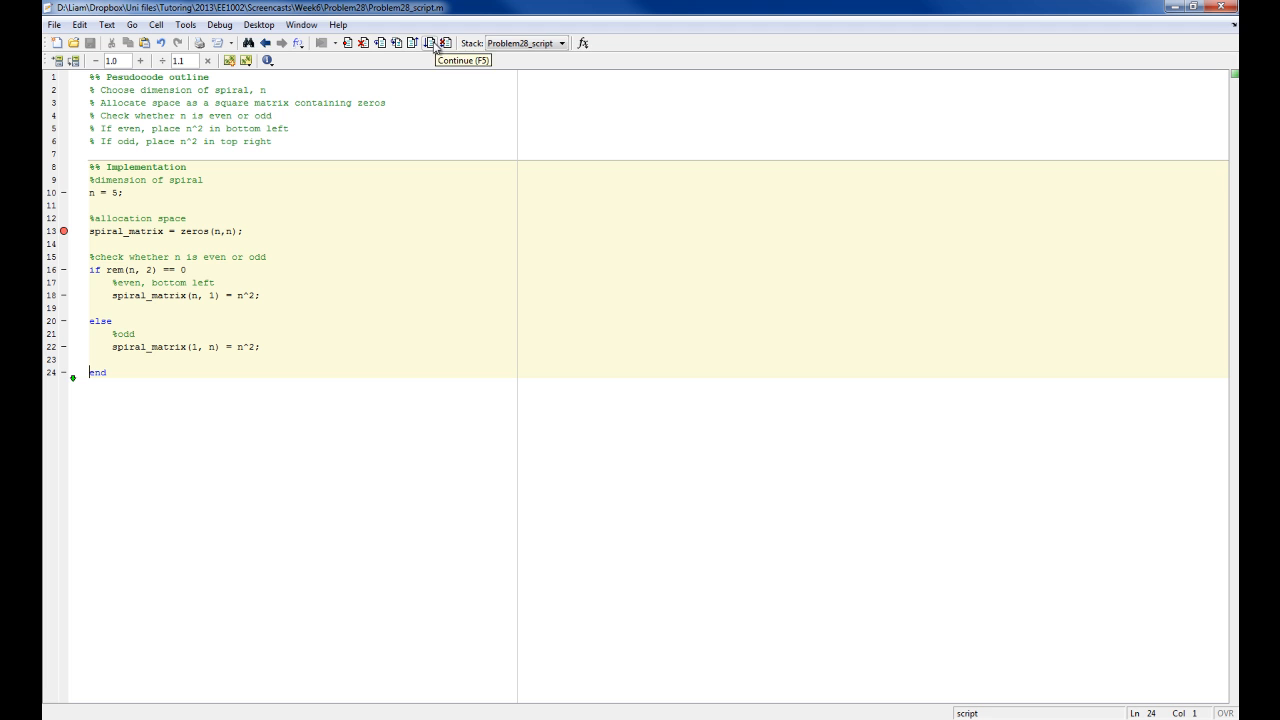
left_click(428, 44)
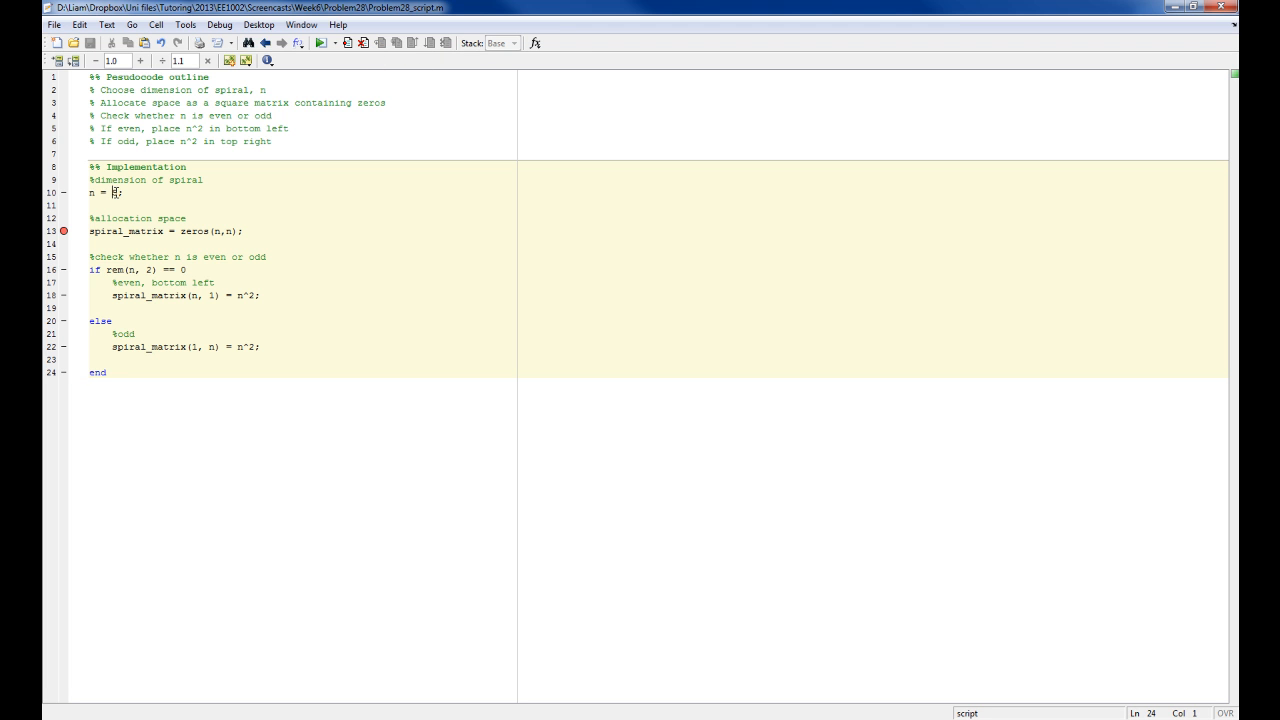
- Change n to an even value and debug again until the bottom-left n^2 assignment is reached
type("6")
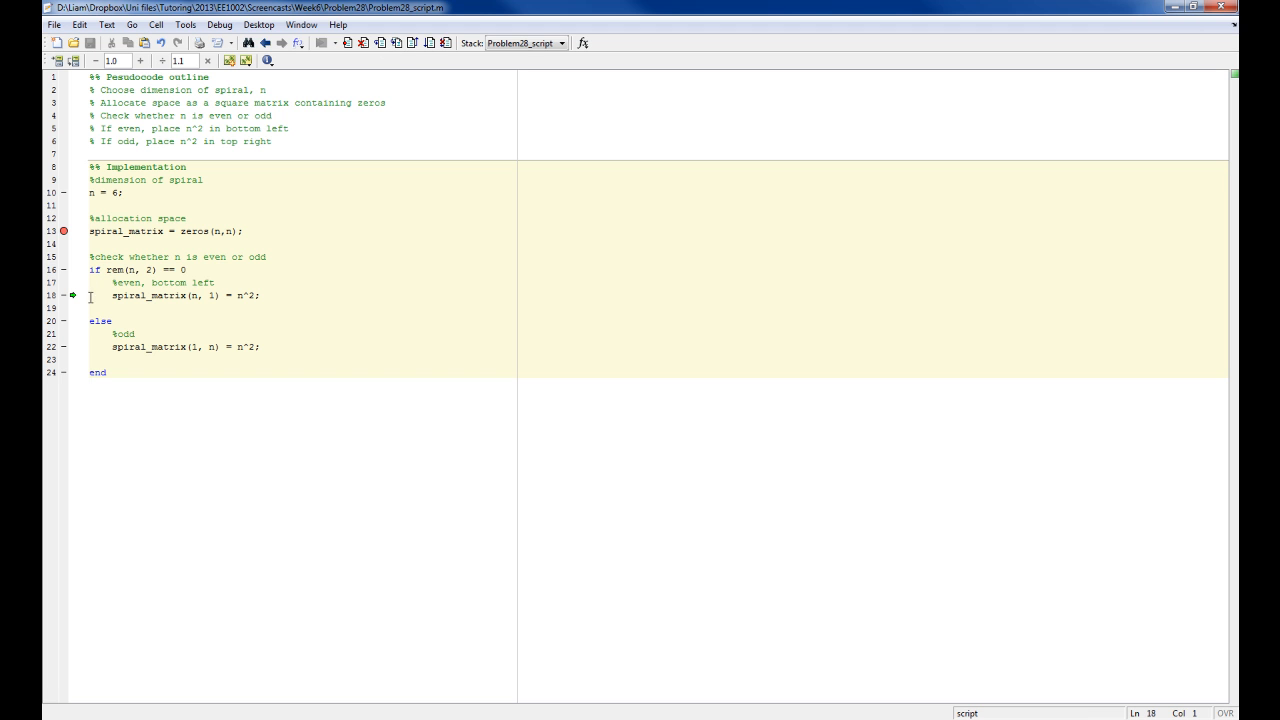
left_click_drag(90, 268, 228, 296)
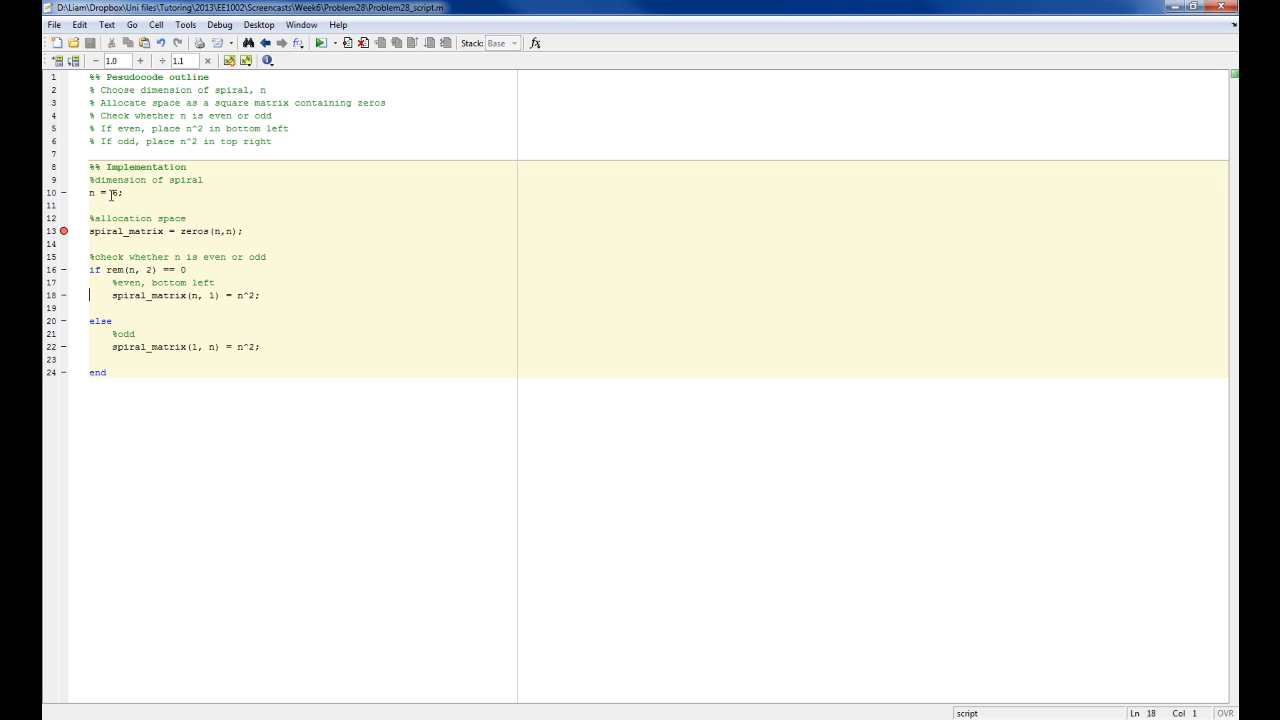
- End debugging, review the if/else block and zeros line, and return to the blank else line
left_click_drag(90, 192, 244, 232)
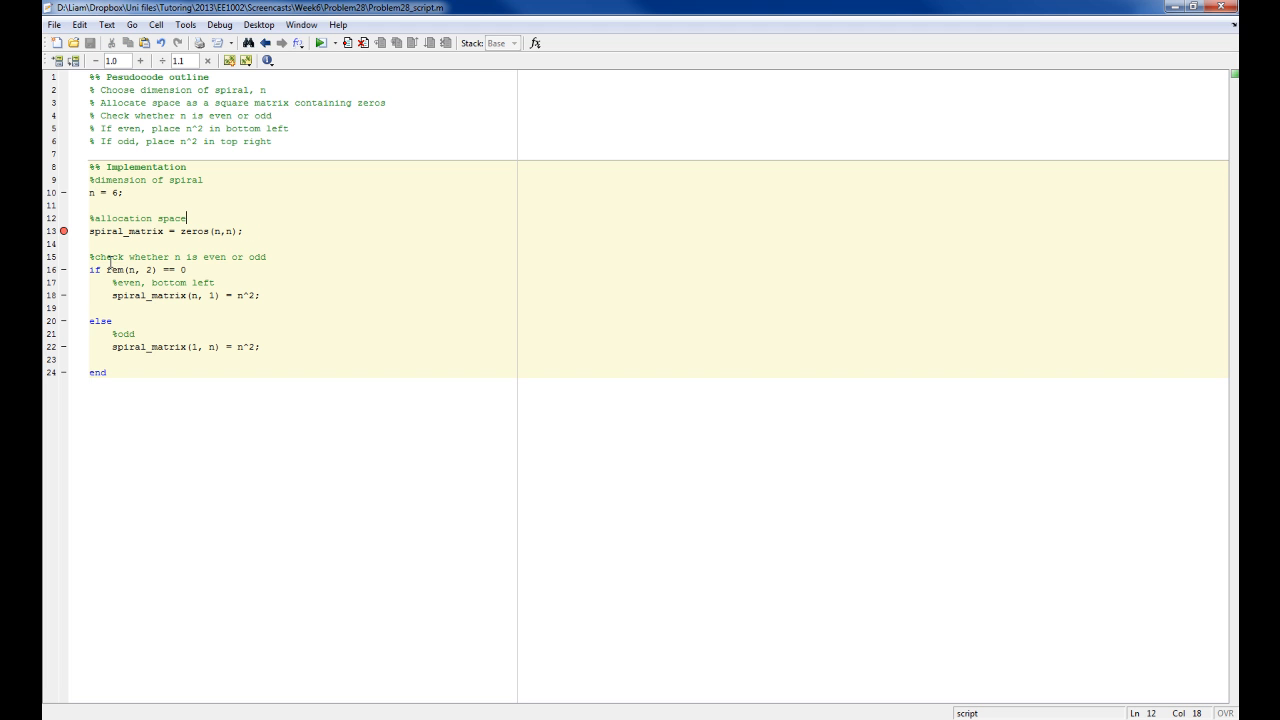
left_click_drag(92, 270, 108, 372)
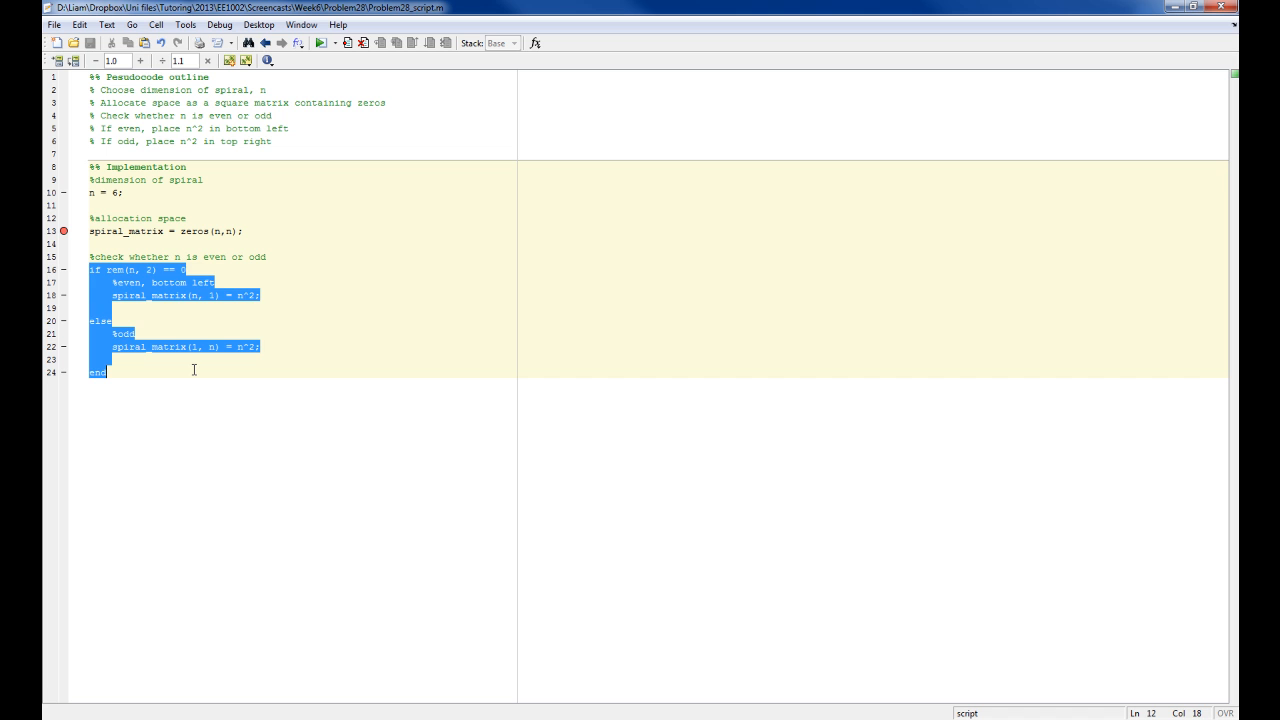
left_click(196, 372)
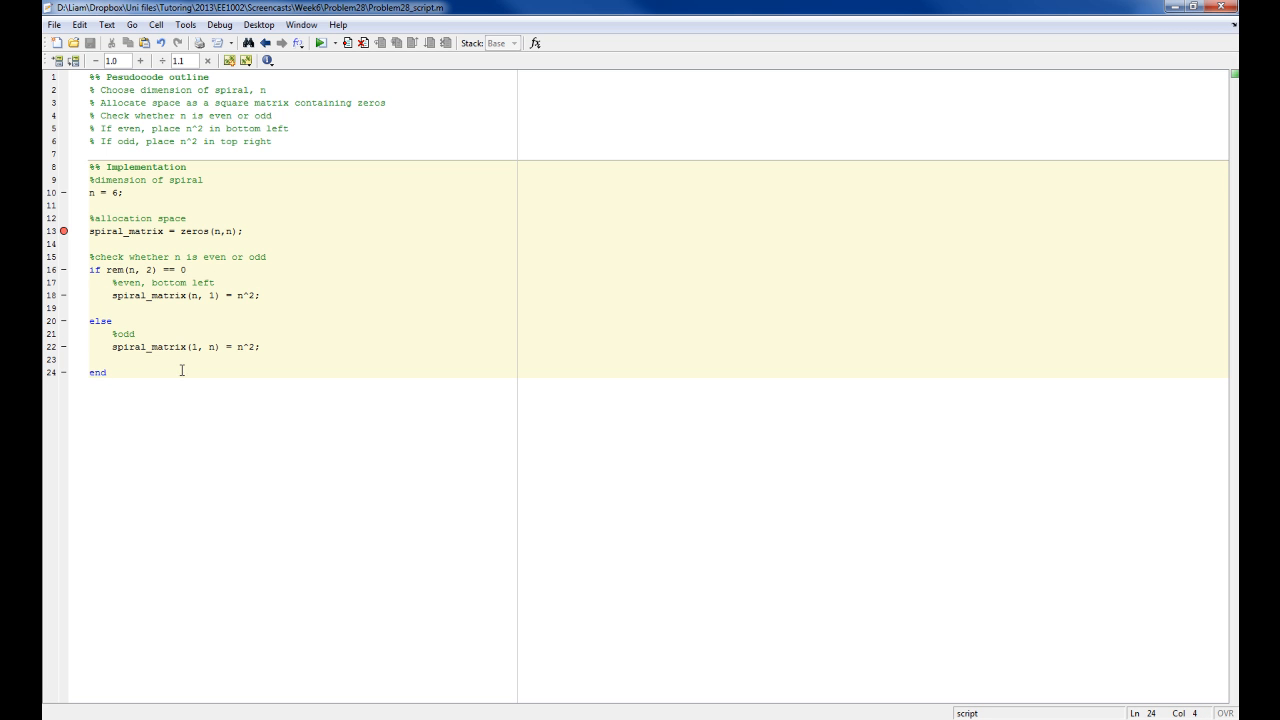
double_click(148, 346)
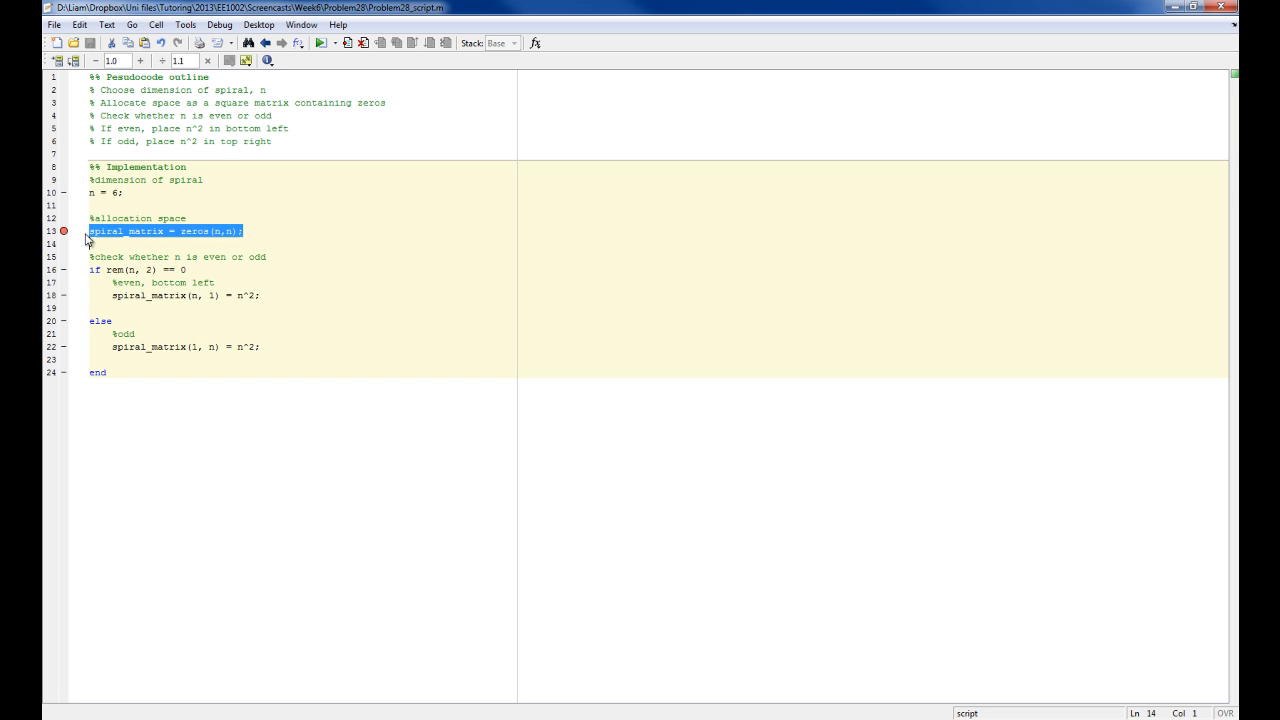
left_click(208, 360)
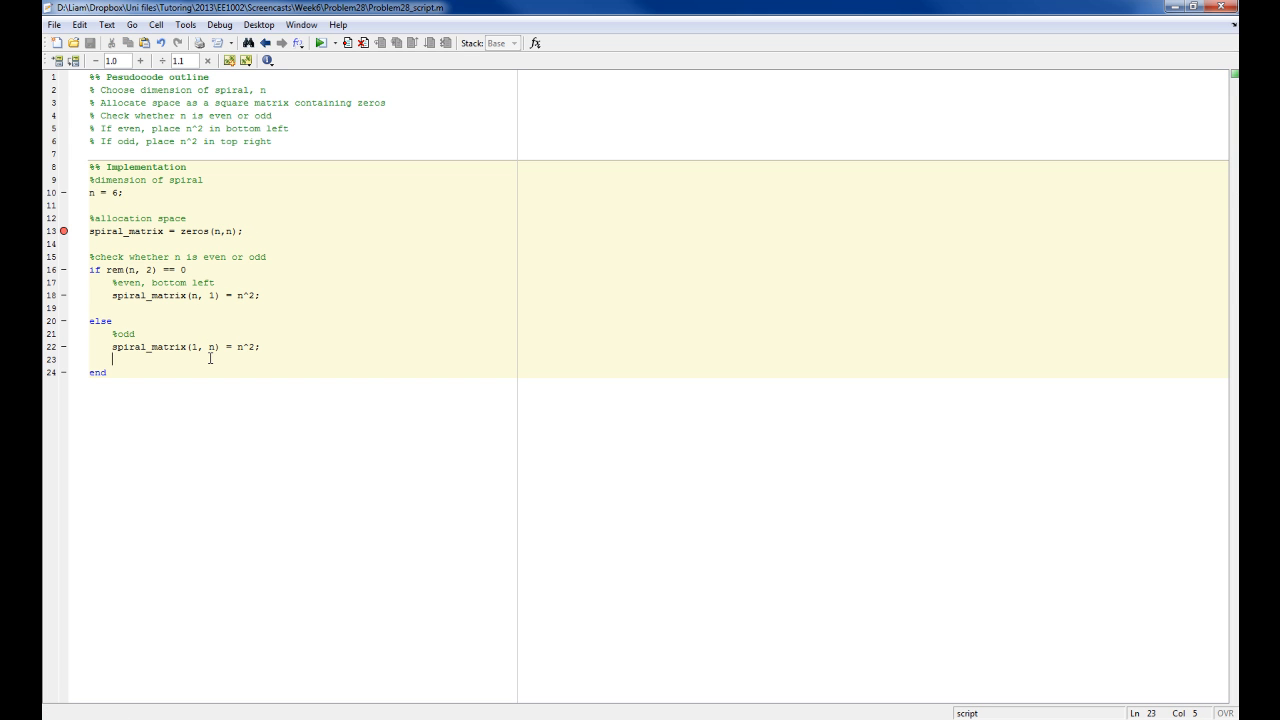